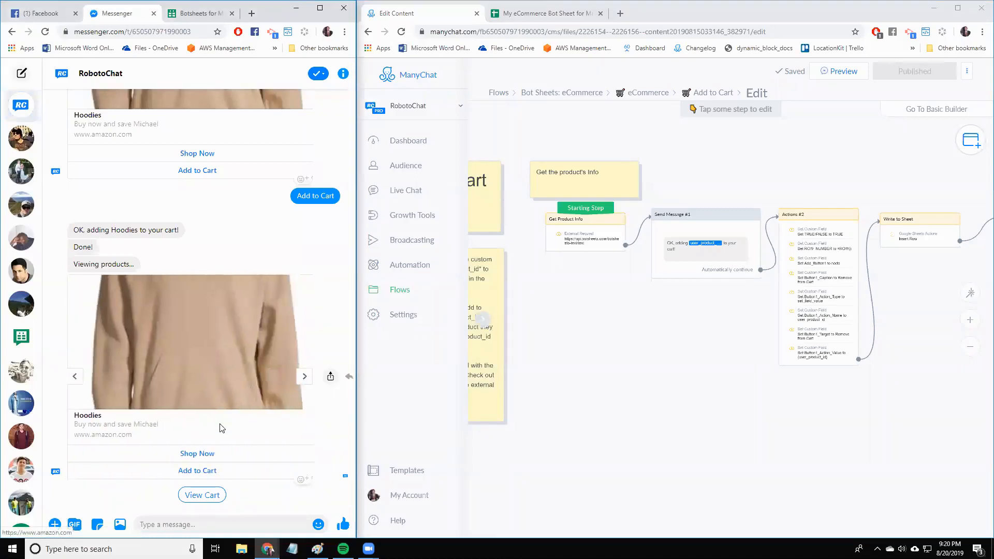
Step: Add Hoodies to the Messenger cart and browse the cart carousel showing Dresses and Hoodies totaling $60
left_click(197, 469)
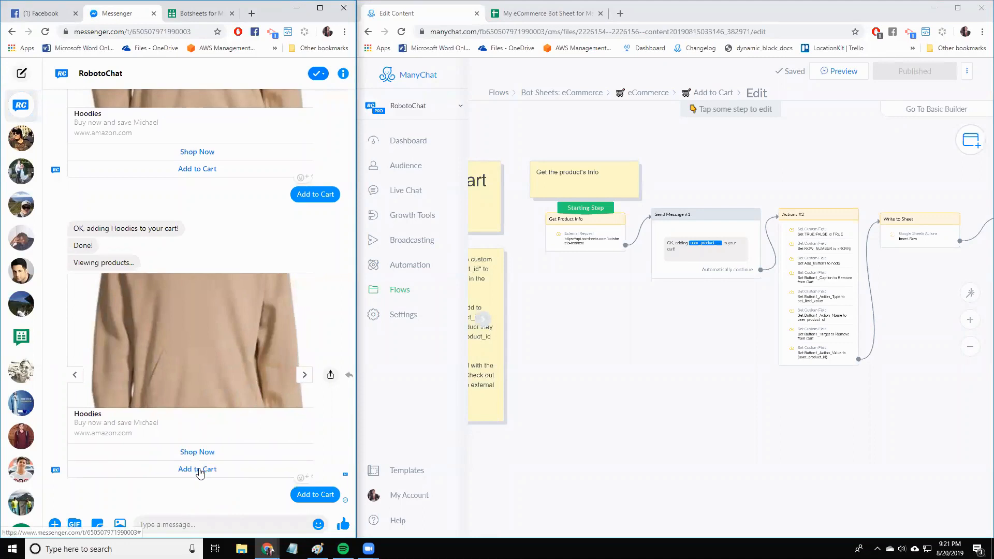
mouse_move(221, 467)
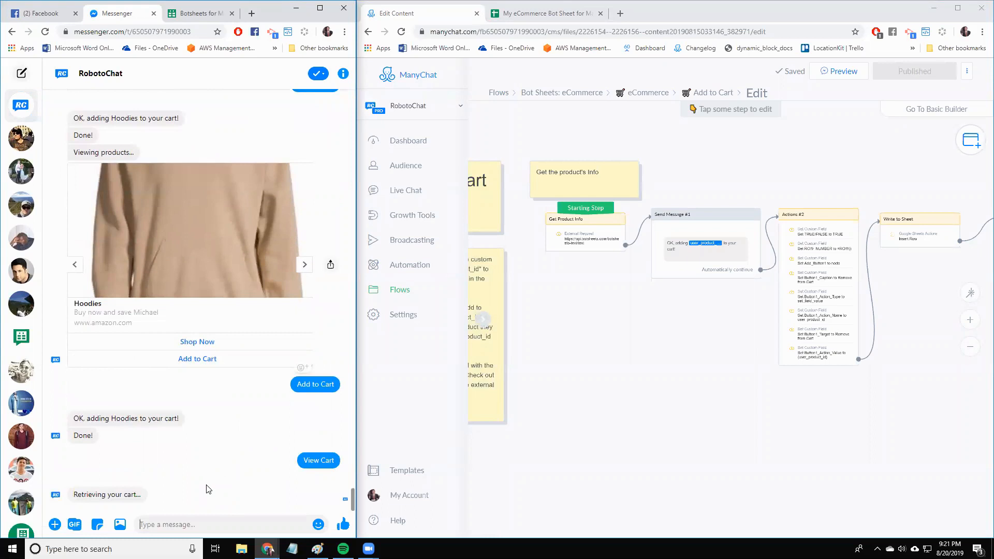
scroll("down", 3)
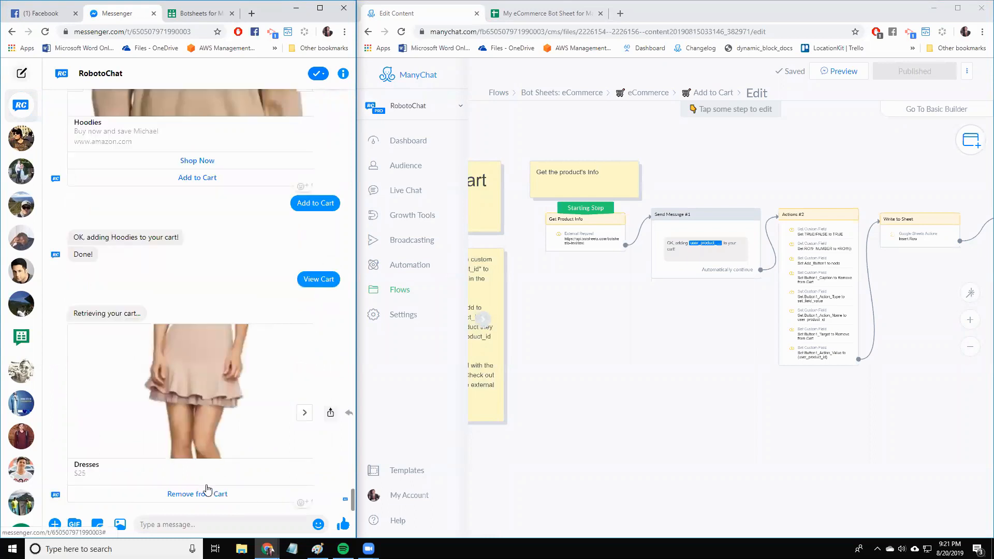
scroll("down", 3)
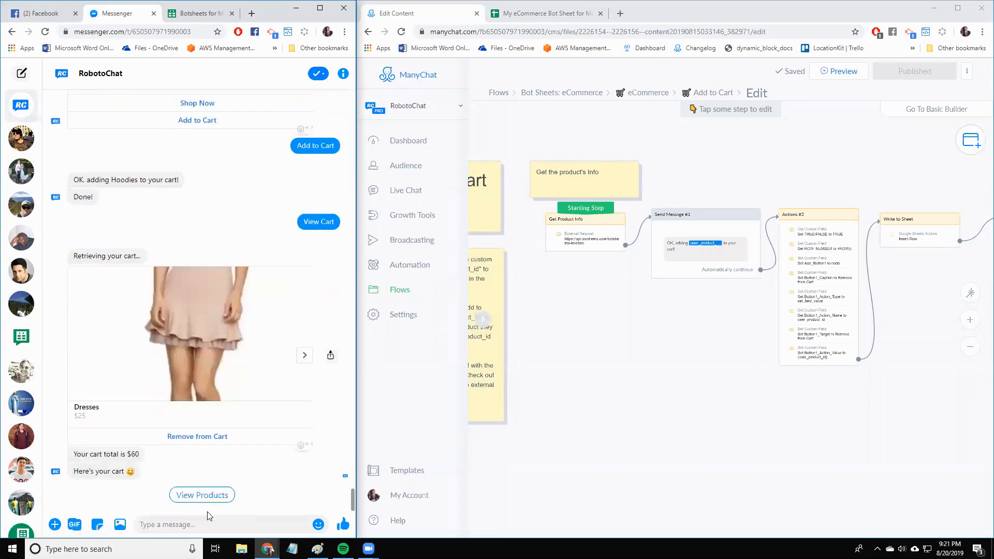
mouse_move(171, 455)
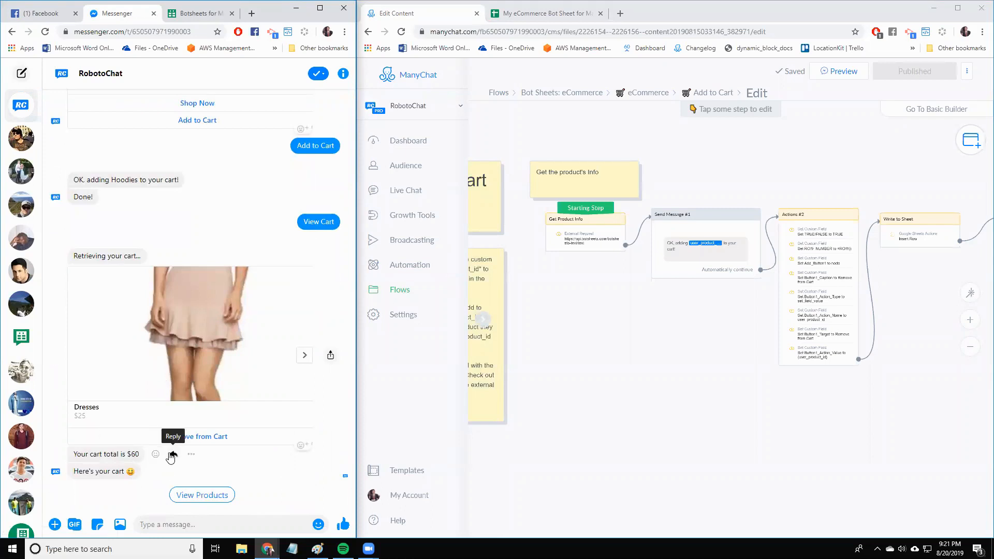
mouse_move(286, 468)
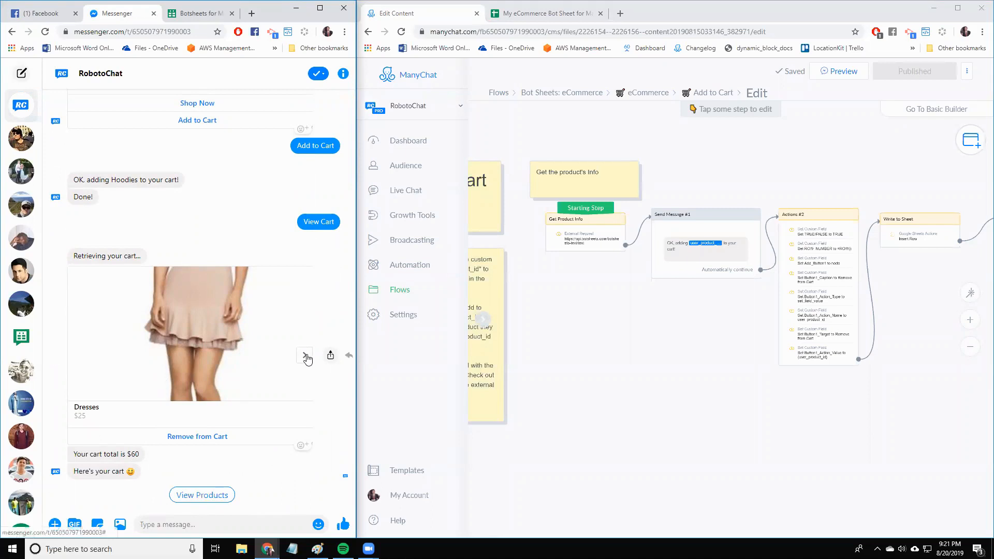
left_click(305, 354)
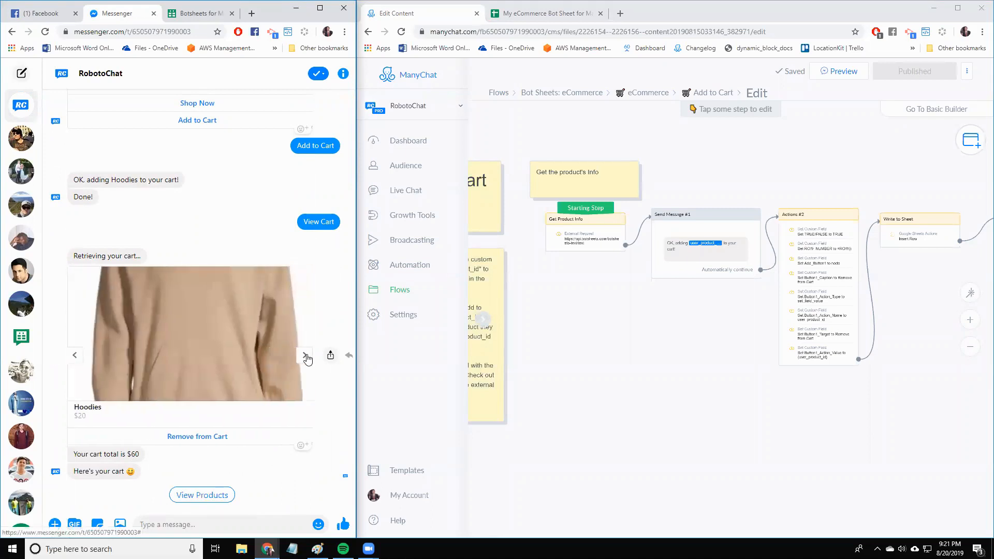
left_click(307, 355)
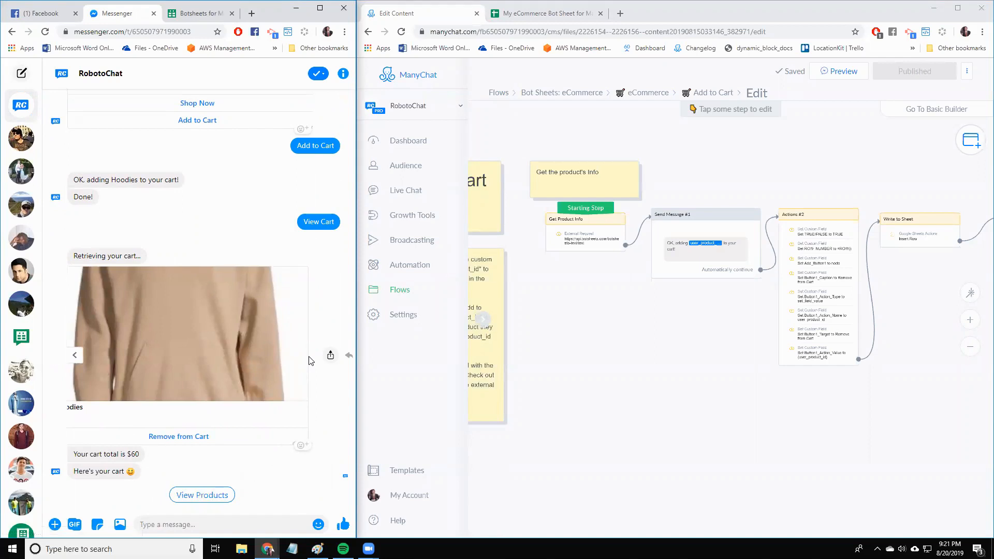
mouse_move(106, 454)
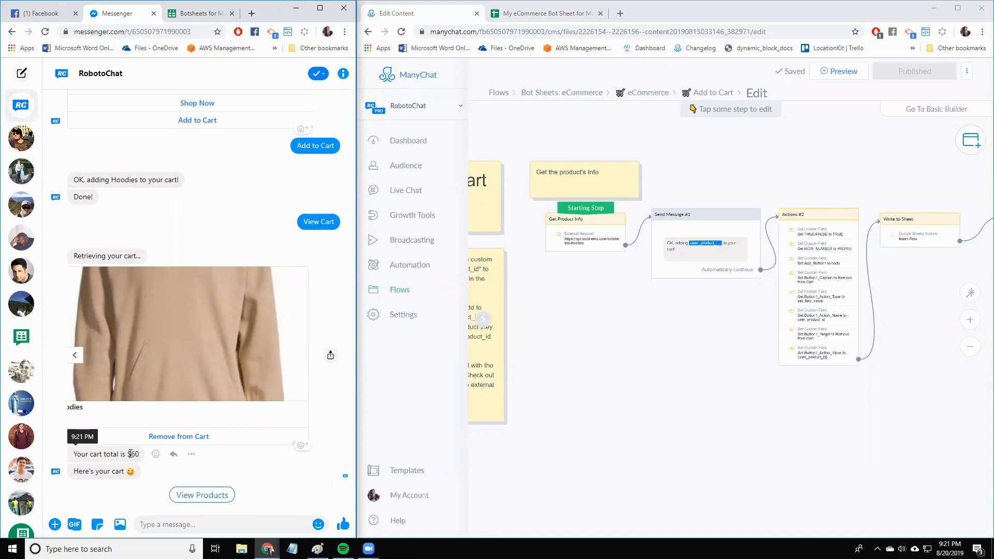
mouse_move(135, 494)
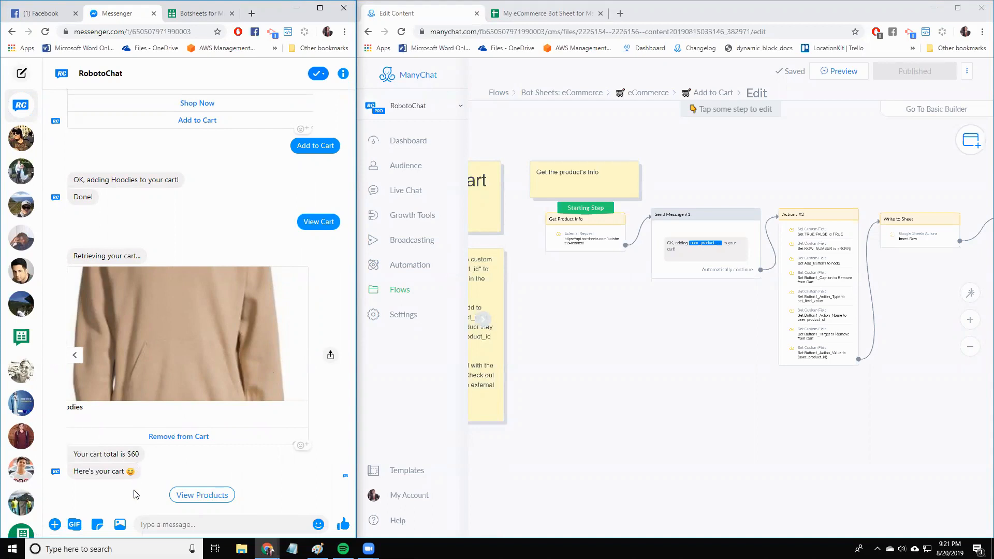
mouse_move(118, 459)
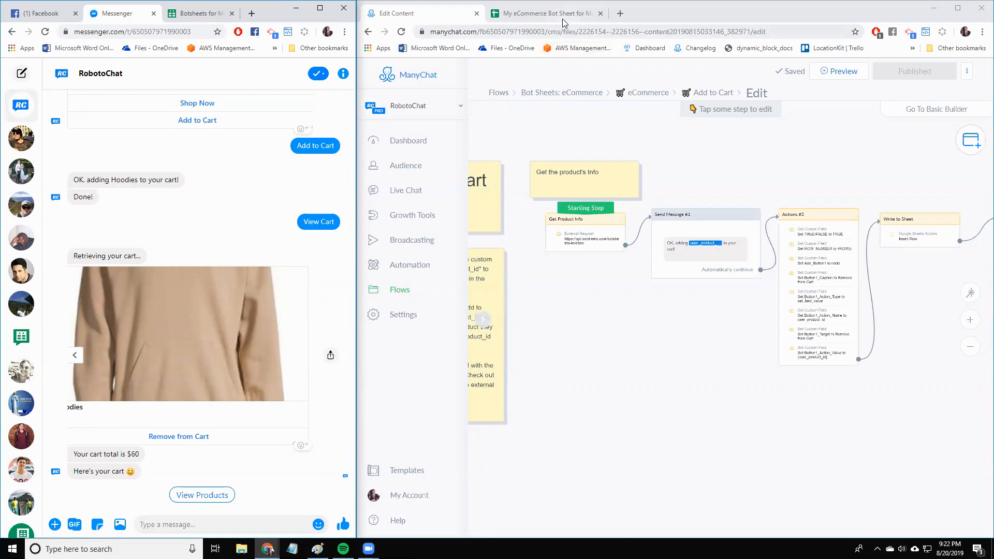
left_click(543, 12)
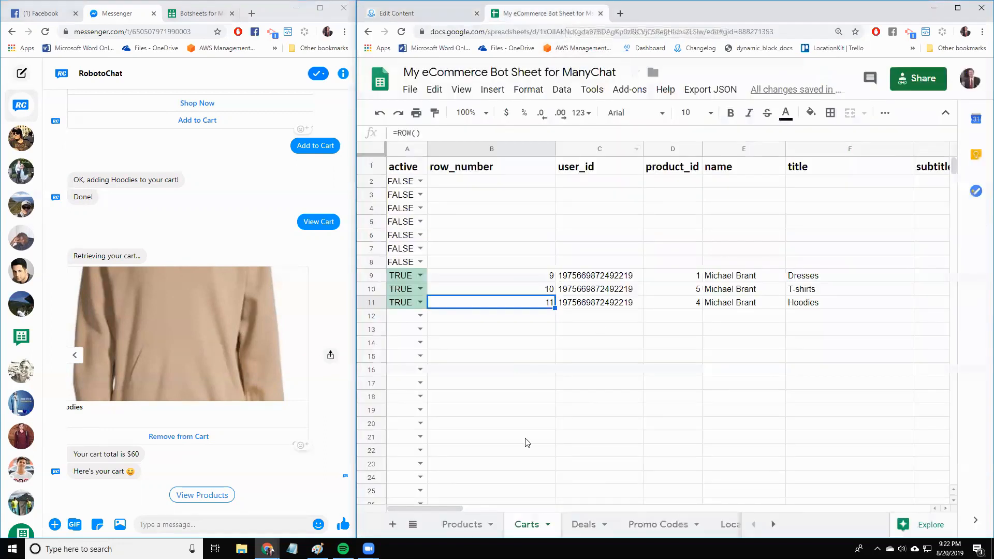
left_click(462, 524)
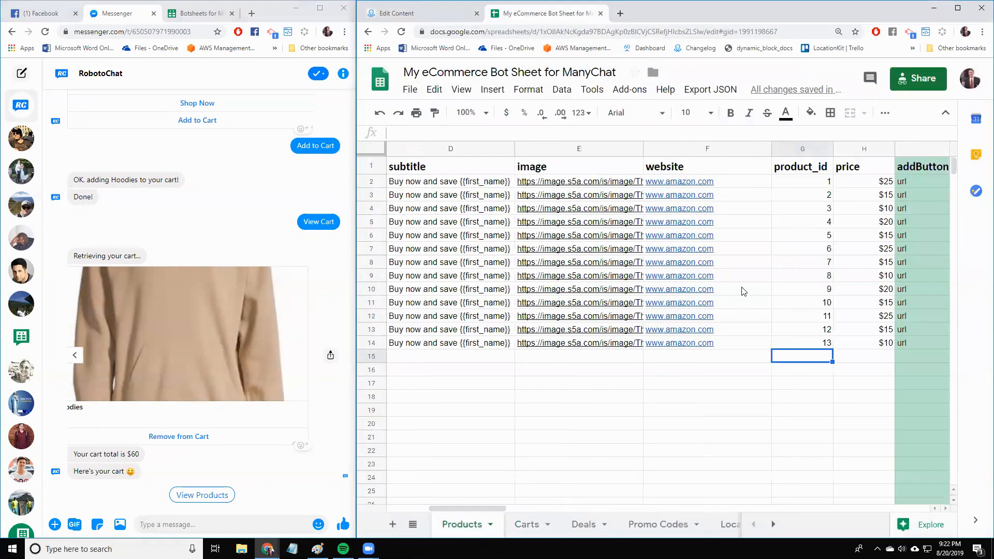
mouse_move(842, 230)
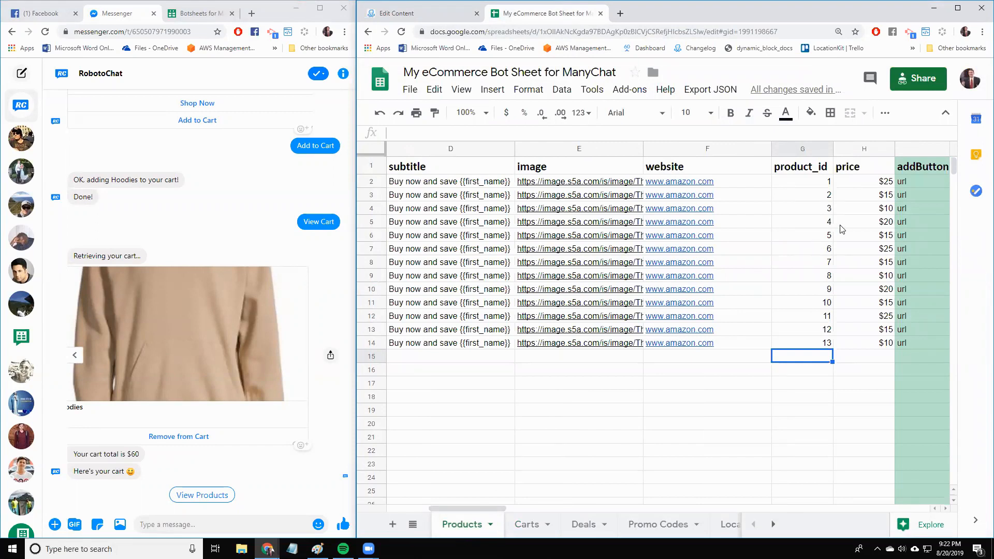
mouse_move(868, 186)
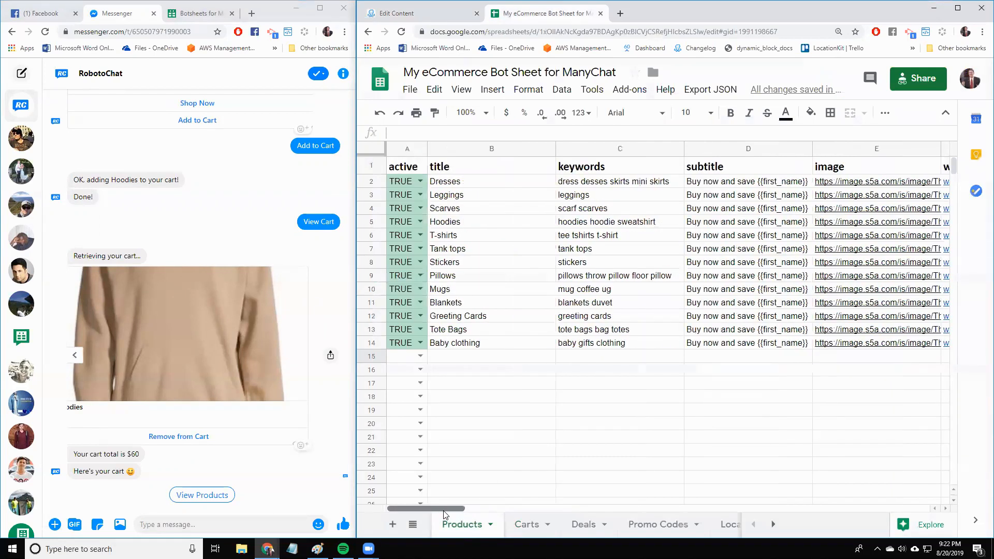
scroll("right", 3)
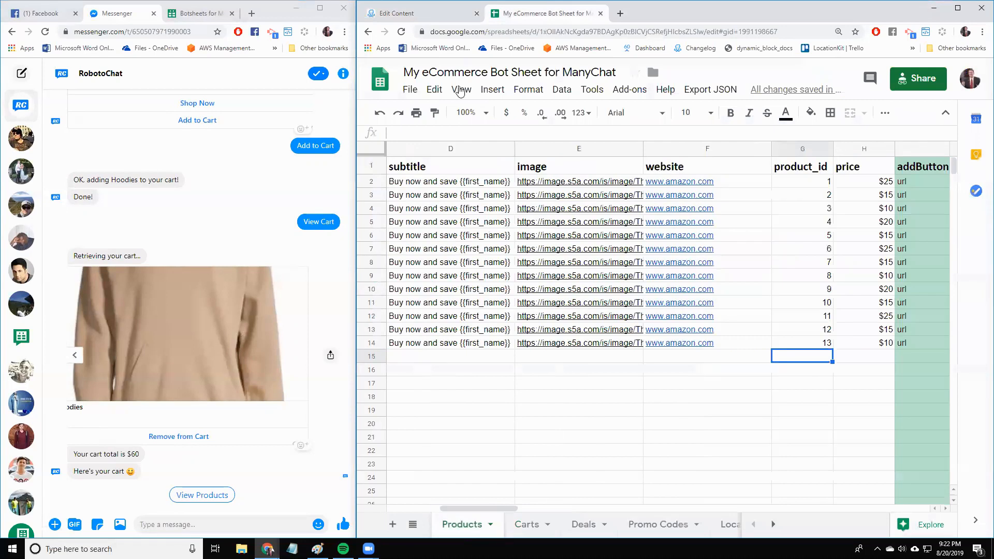
left_click(397, 13)
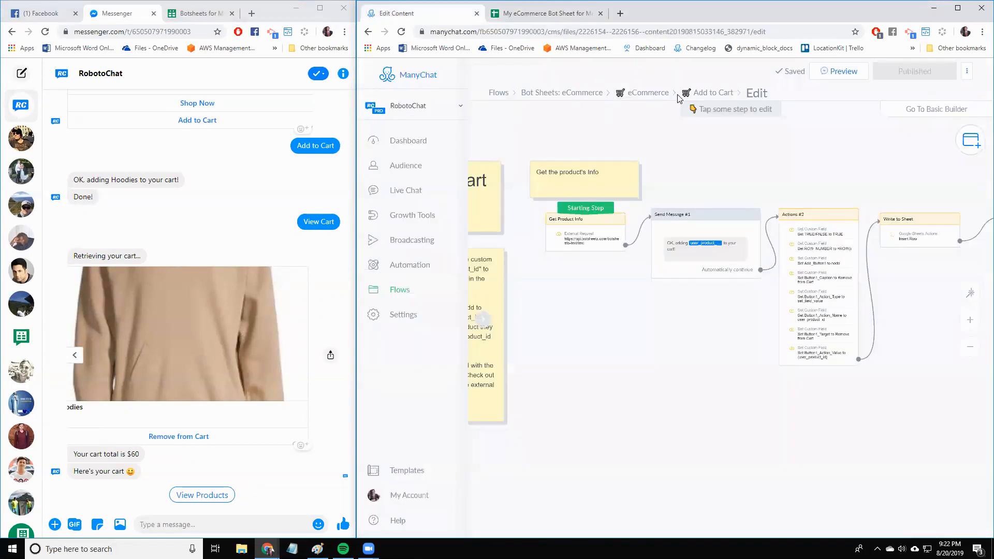
mouse_move(716, 264)
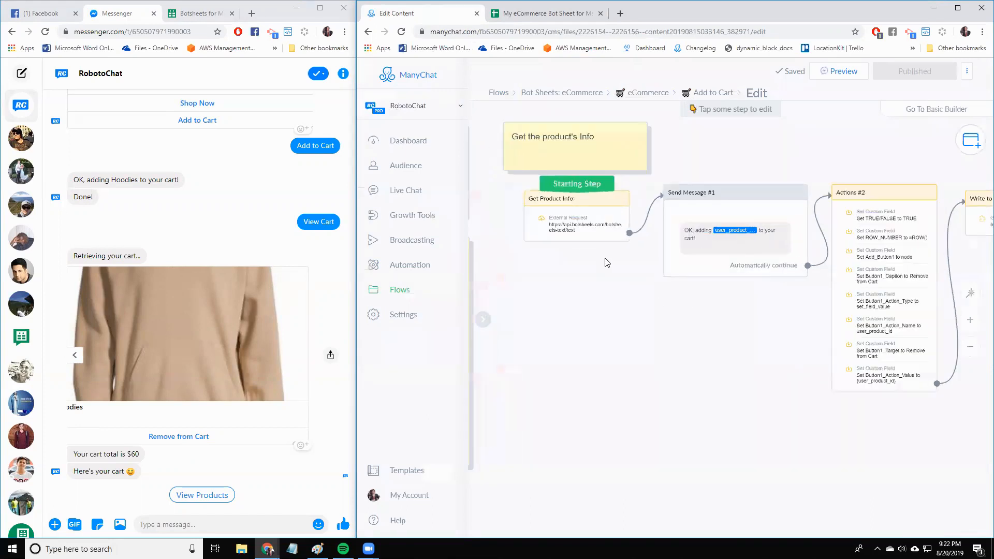
Step: Review the Get Product Info external request querying Products by product id, then show the spreadsheet
left_click(551, 199)
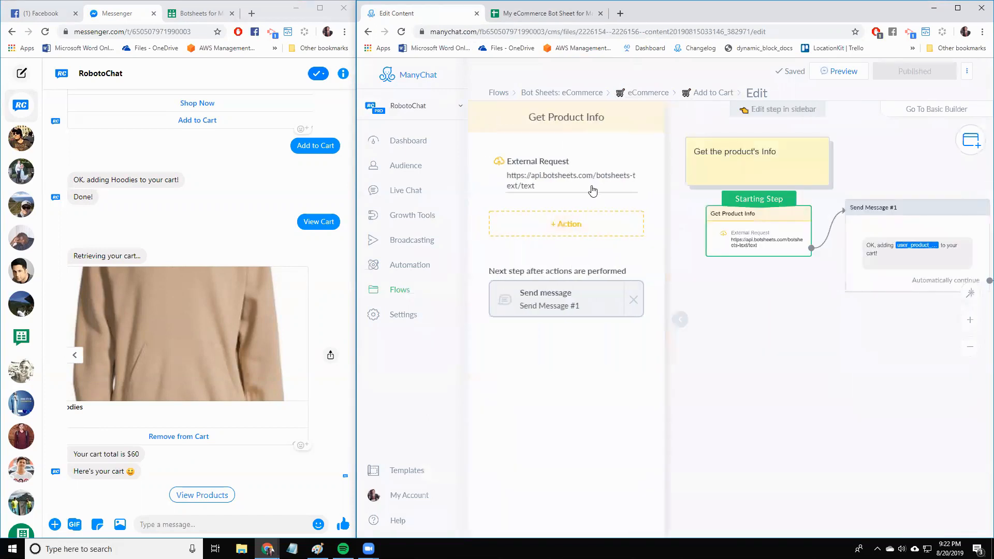
left_click(570, 180)
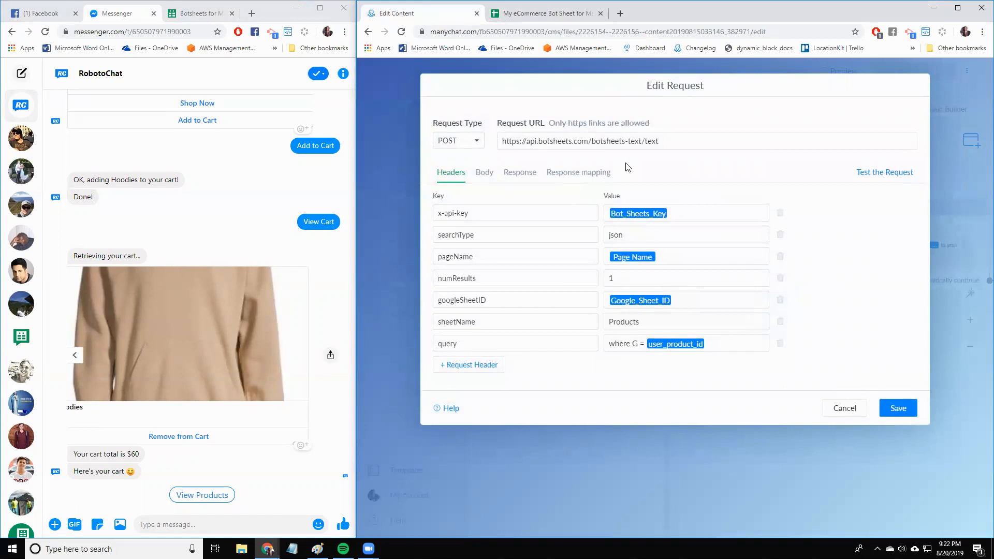
mouse_move(639, 180)
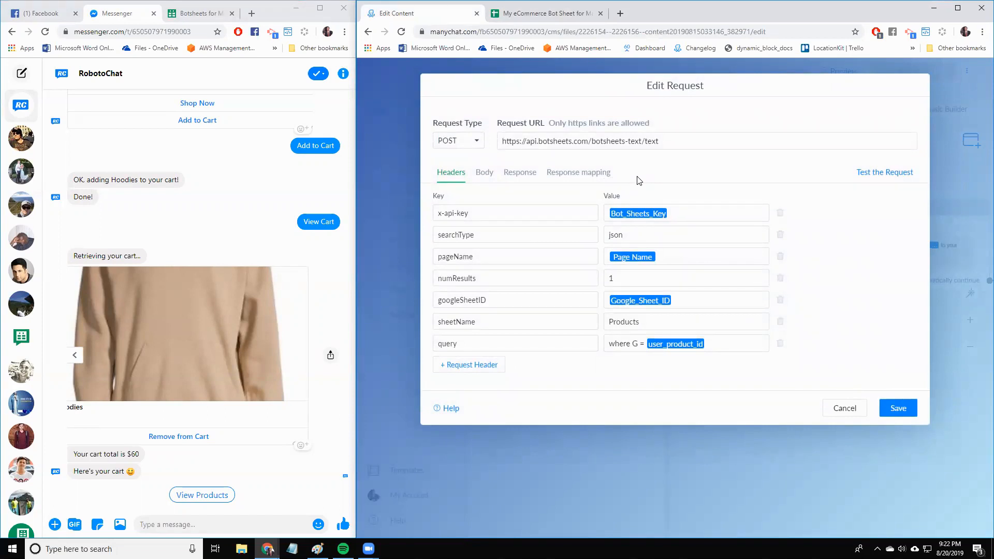
mouse_move(621, 140)
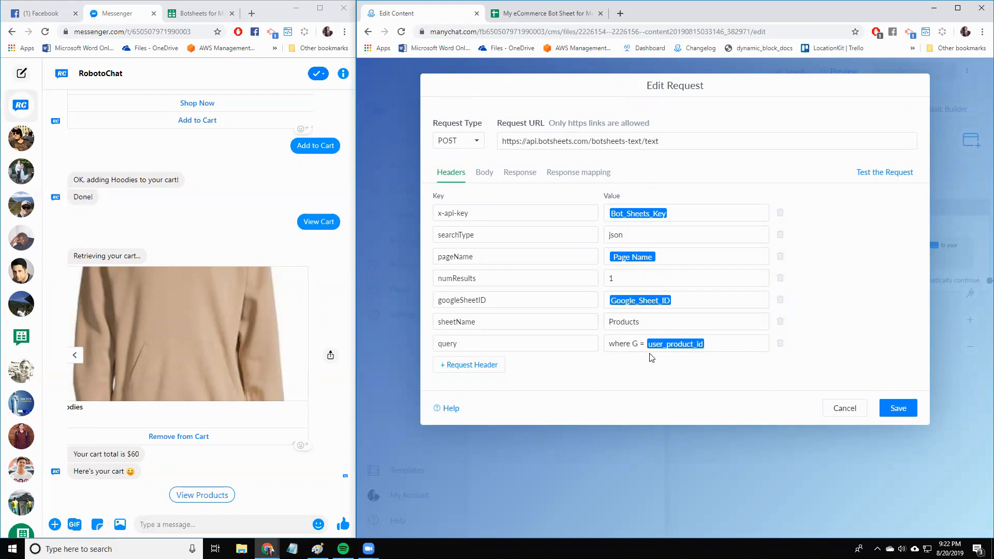
mouse_move(639, 366)
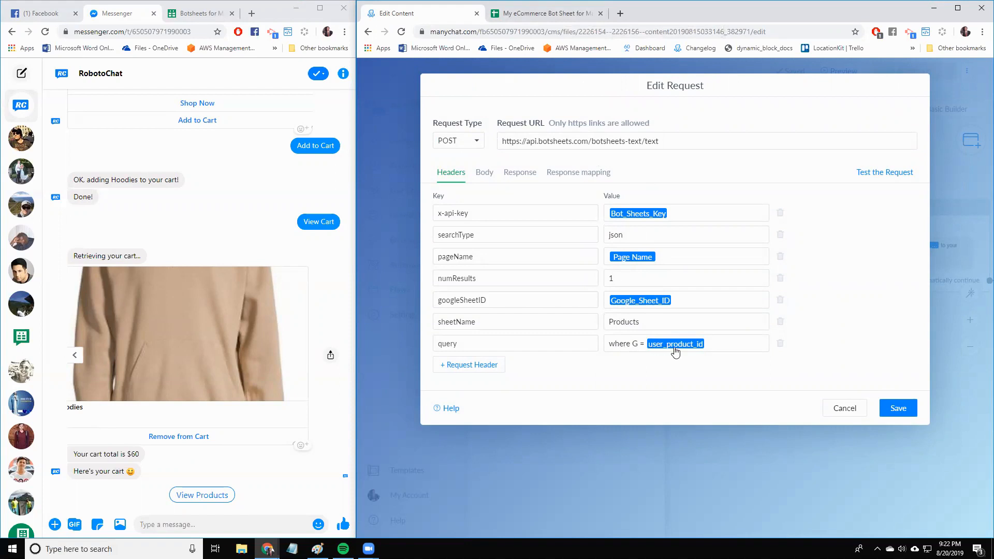
mouse_move(552, 13)
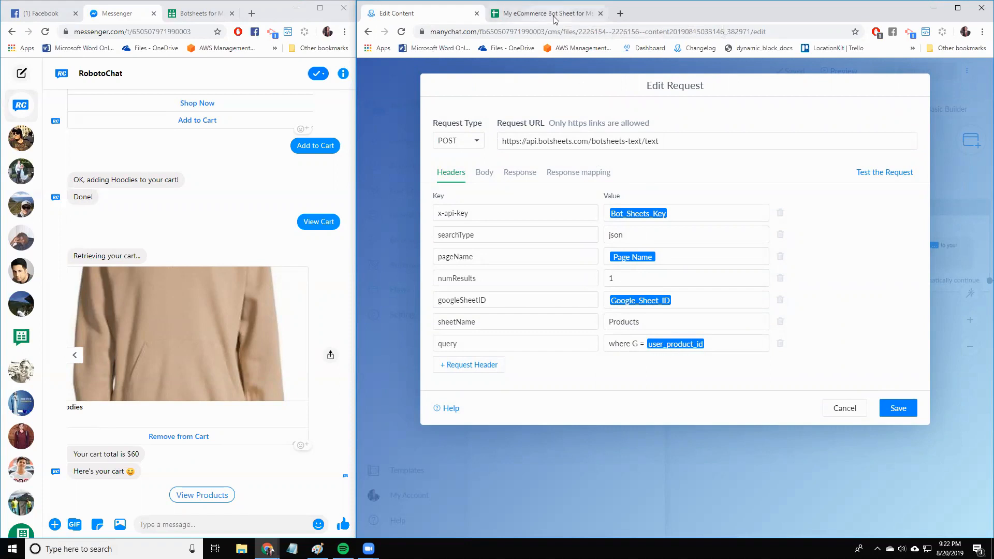
left_click(542, 13)
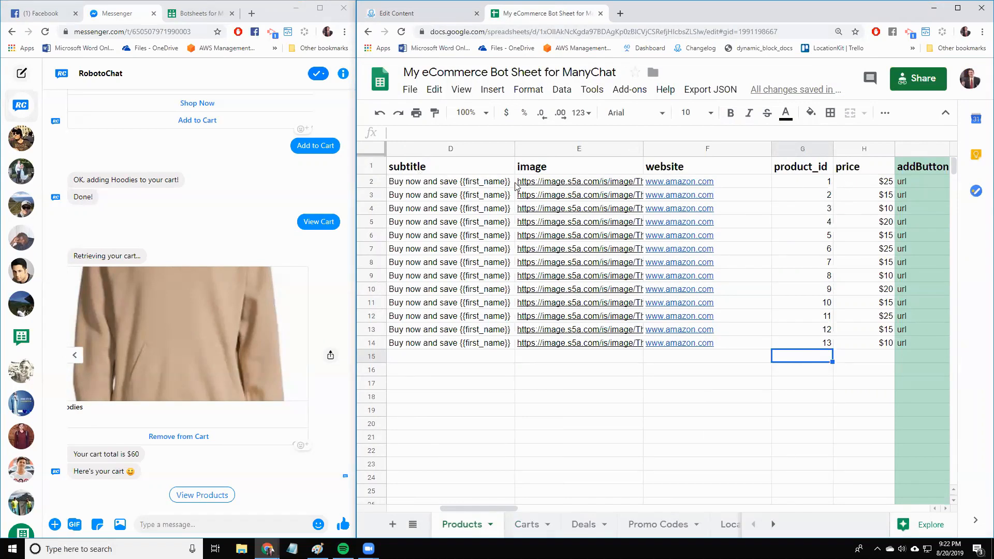
mouse_move(874, 185)
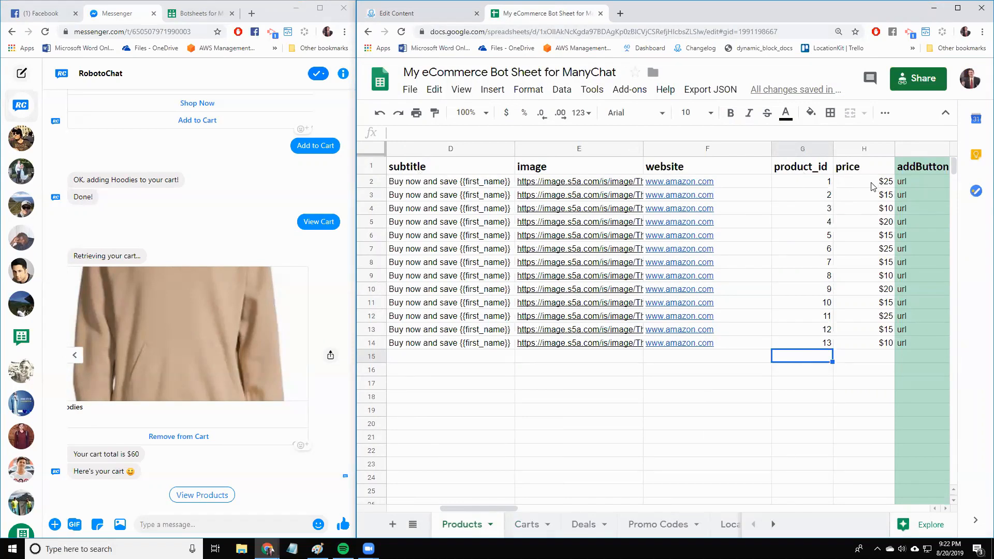
Step: Check the first product's $25 price in column H and return to the ManyChat request editor
left_click(864, 182)
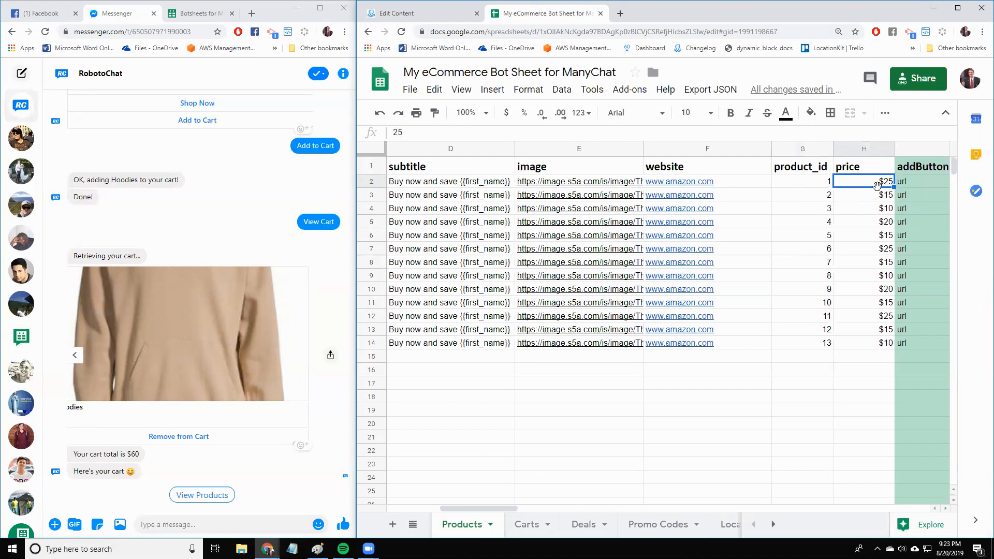
left_click(418, 12)
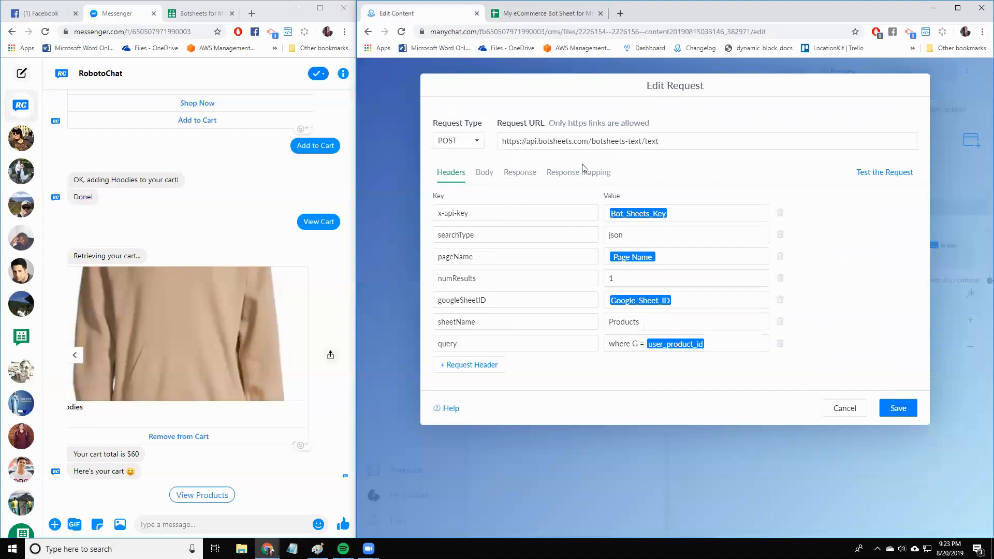
mouse_move(663, 169)
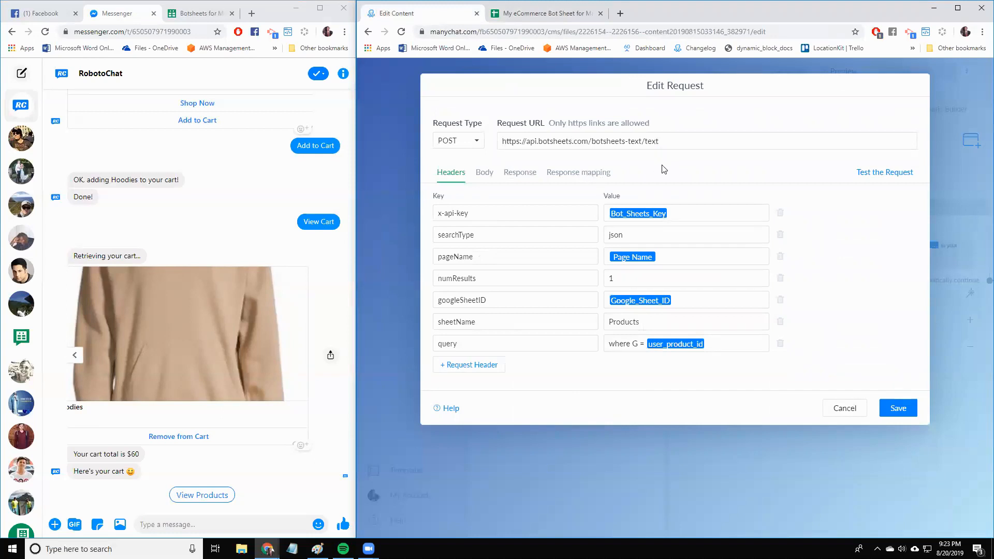
Step: Review the response mapping of title, image and price into user_product fields, then cancel unchanged
left_click(578, 172)
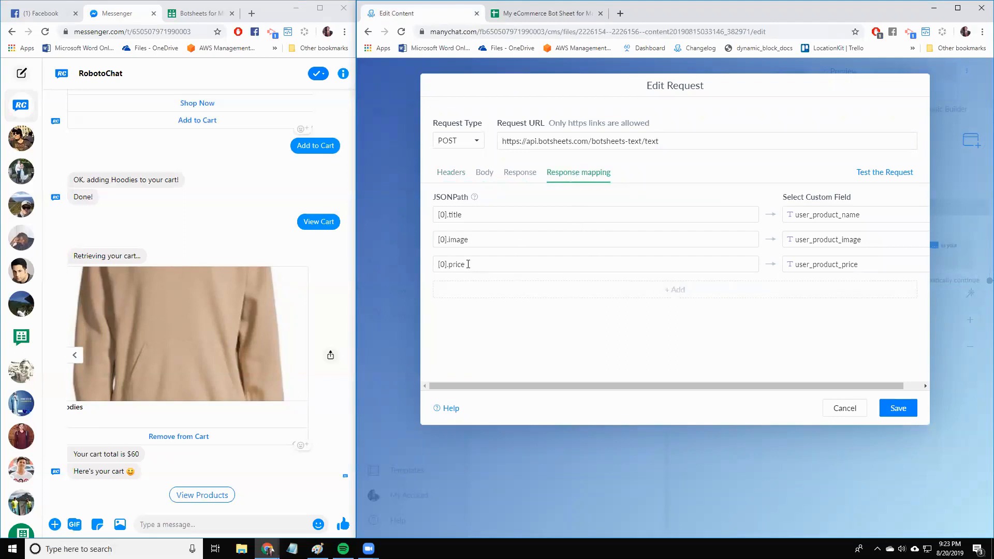
mouse_move(532, 213)
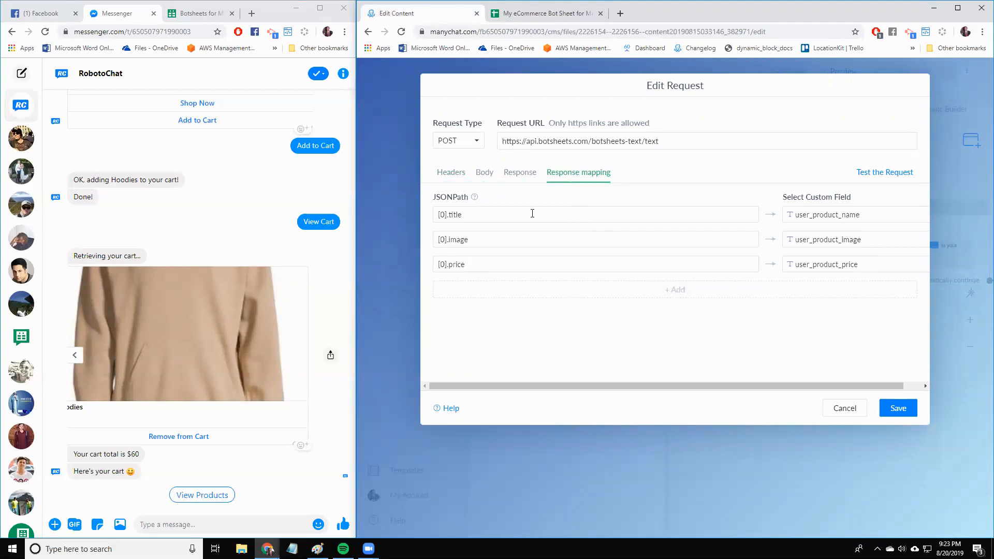
mouse_move(790, 268)
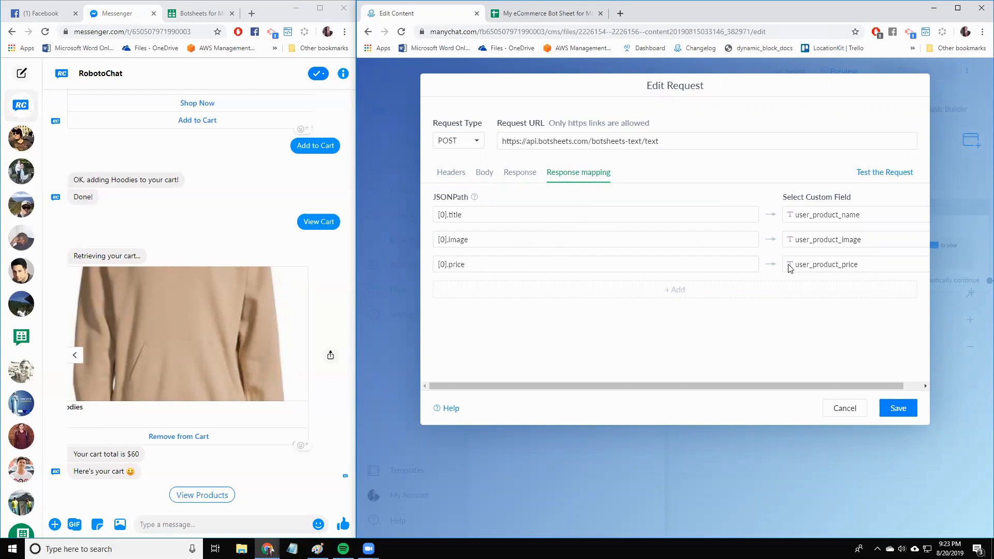
mouse_move(853, 218)
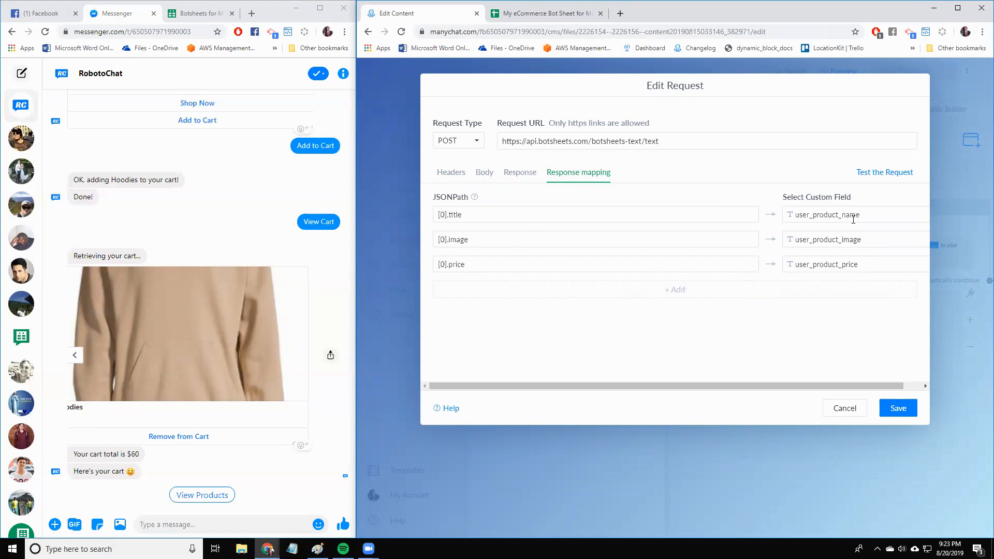
mouse_move(862, 269)
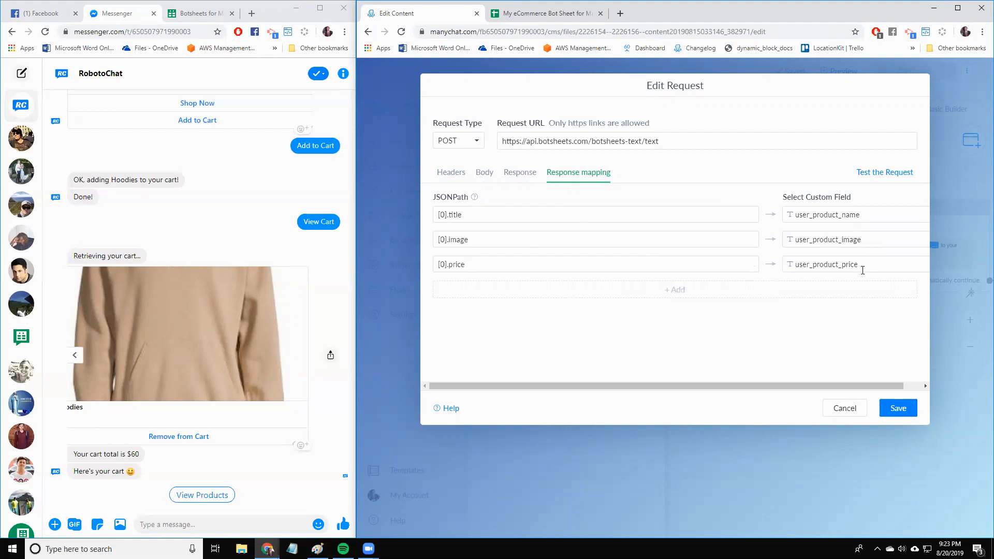
mouse_move(861, 315)
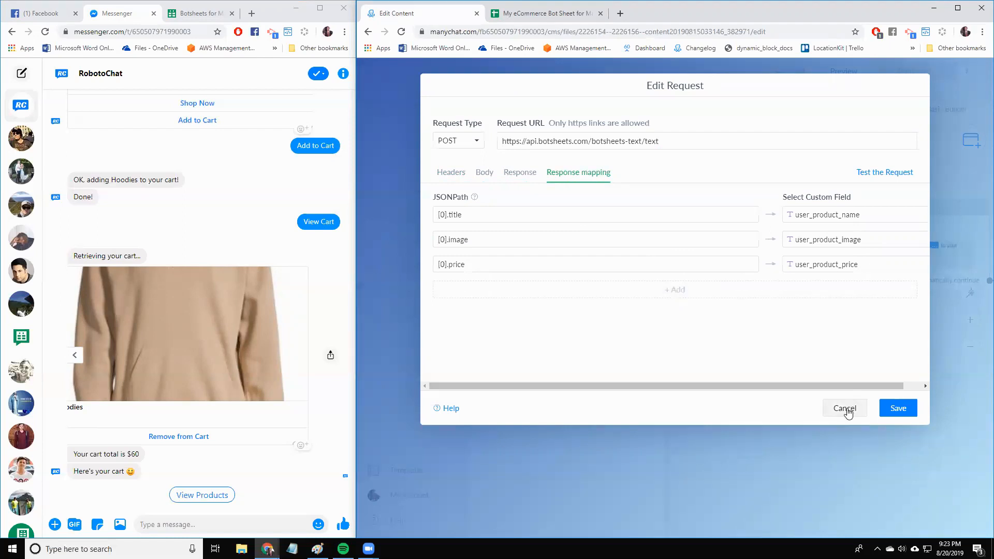
left_click(845, 408)
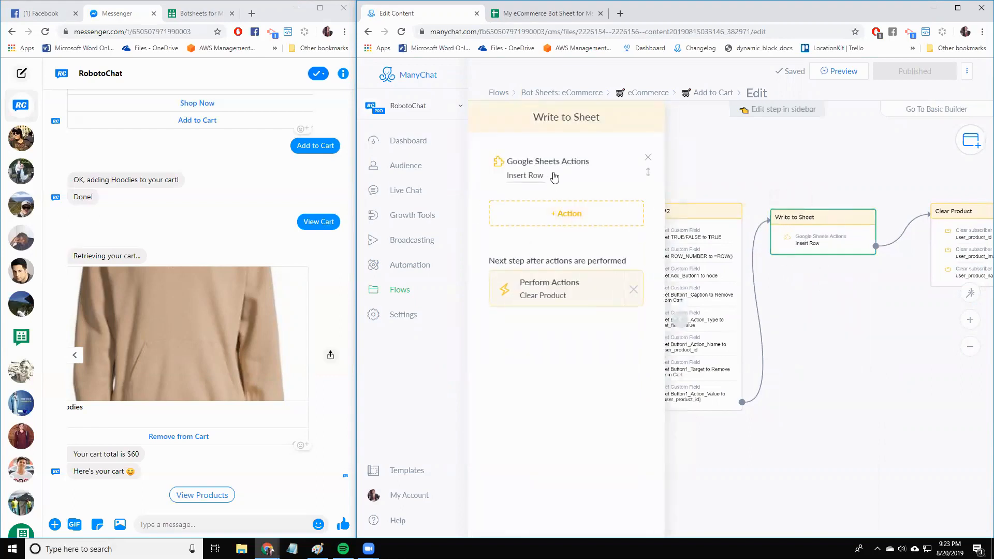
Step: Show the Insert Row action mapping user_product fields into the Carts worksheet columns
left_click(525, 176)
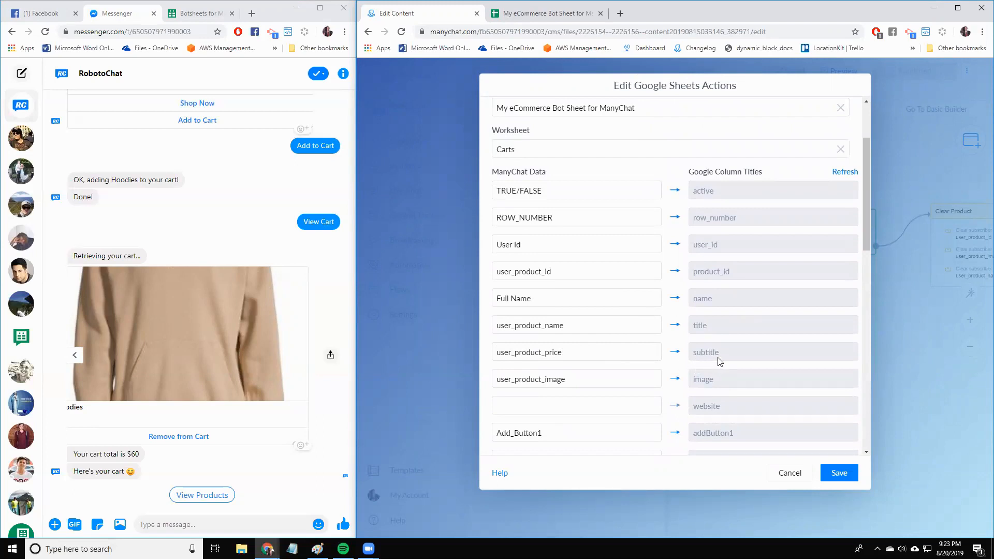
mouse_move(705, 354)
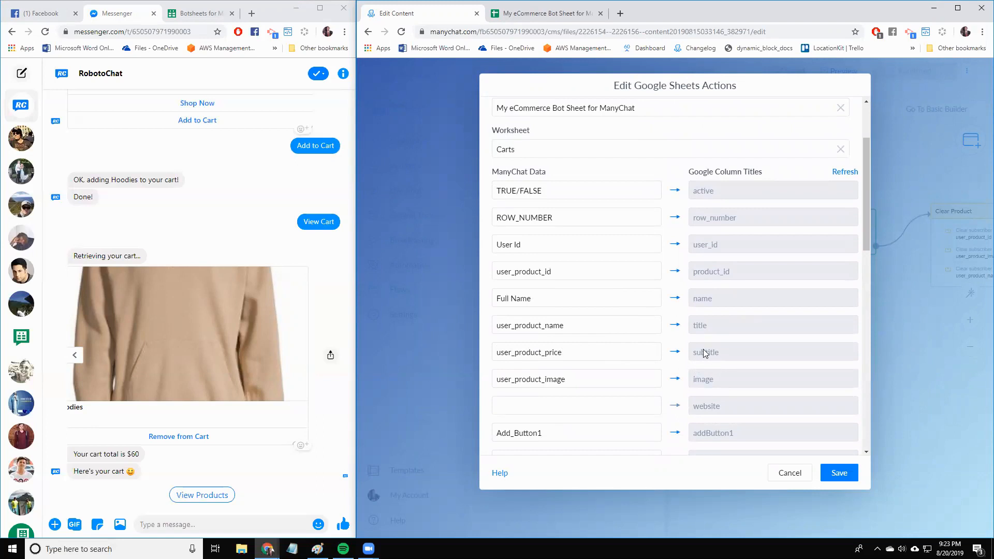
mouse_move(717, 357)
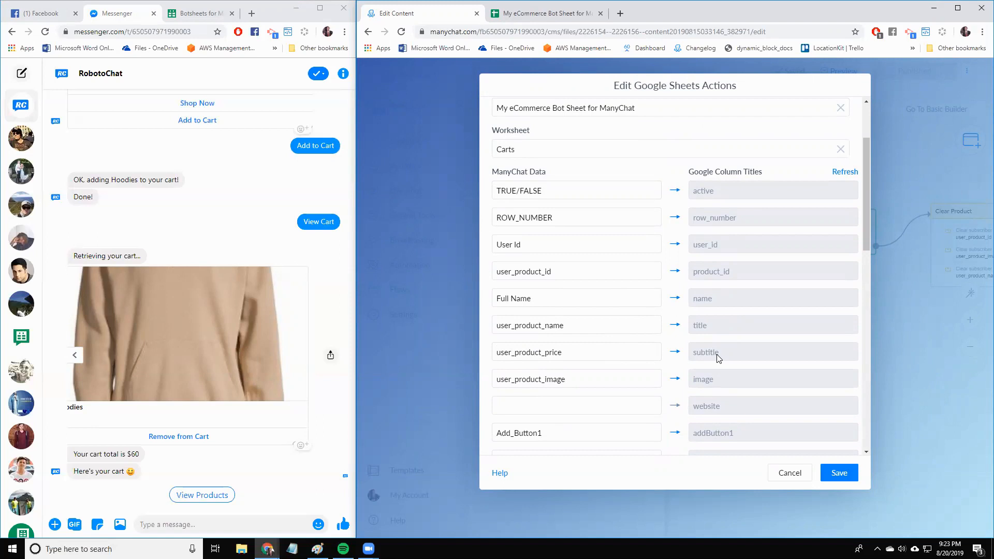
Step: Inspect the Carts sheet's Hoodies row with its $20 price stored under subtitle
left_click(541, 12)
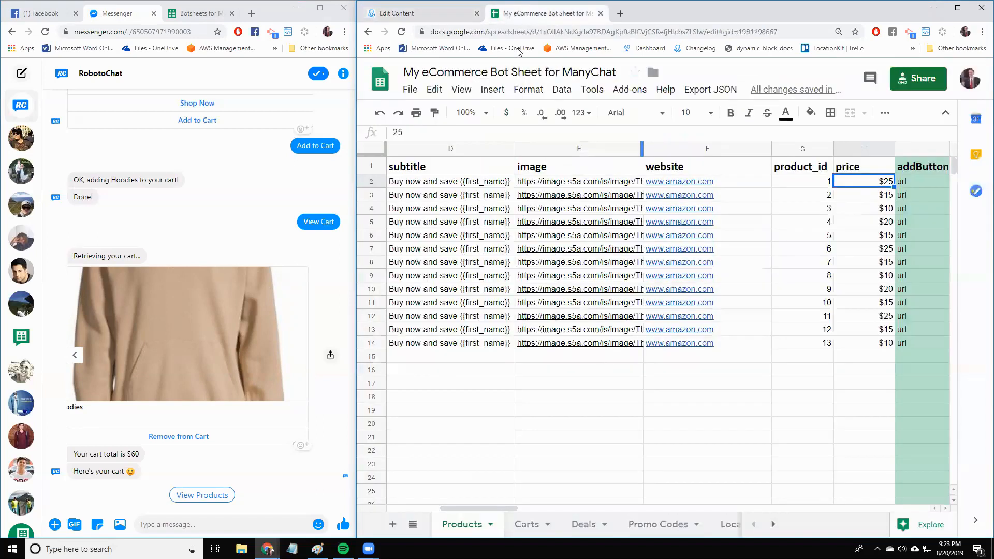
left_click(526, 524)
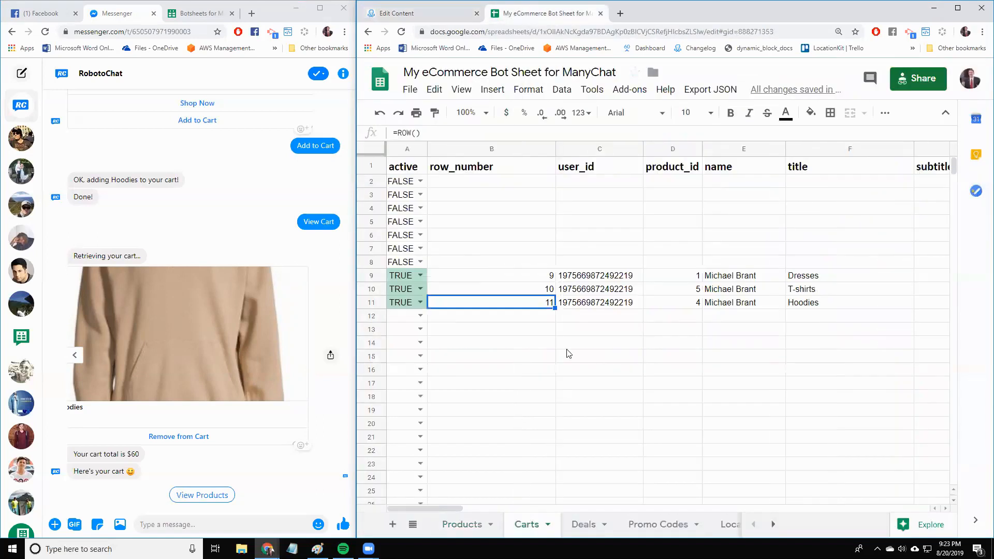
left_click(849, 276)
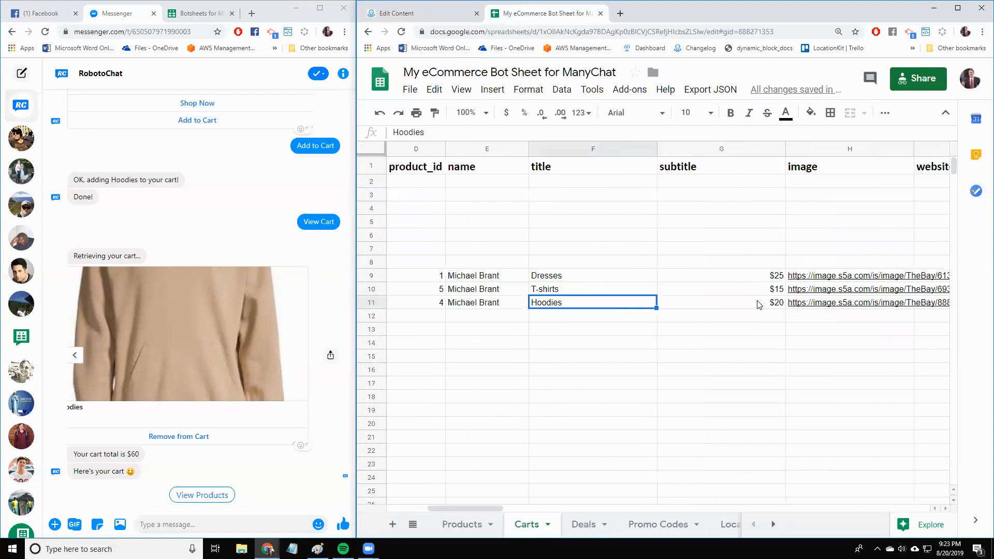
left_click(721, 302)
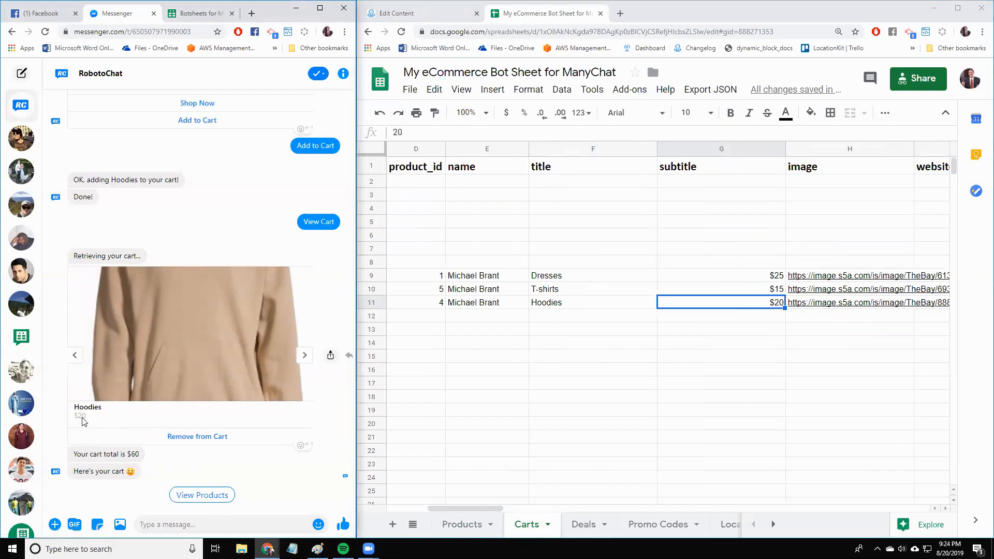
mouse_move(755, 275)
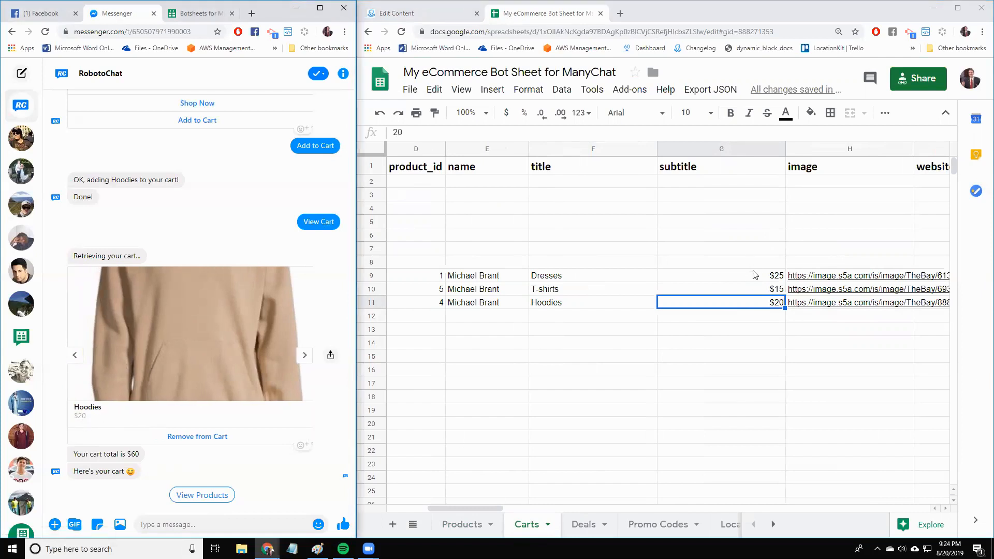
mouse_move(750, 308)
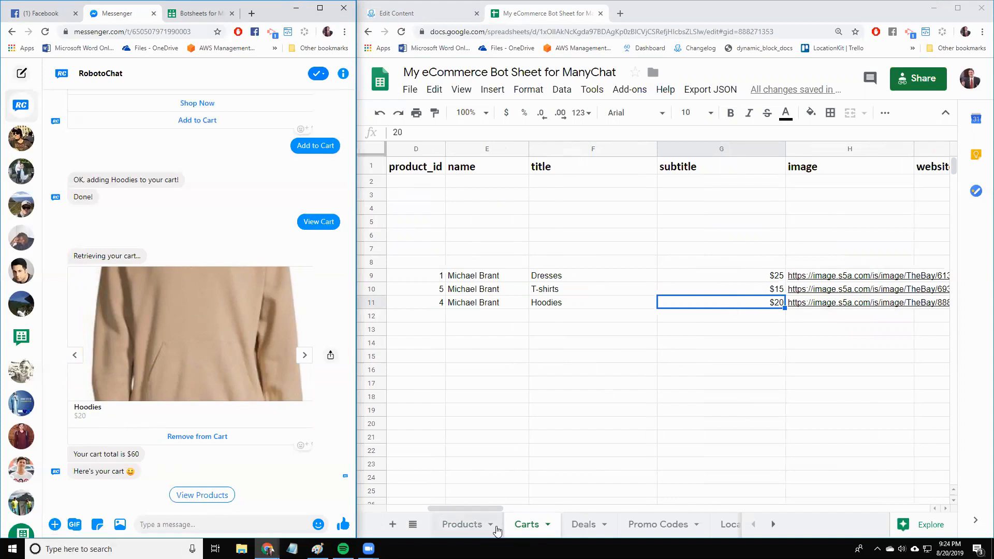
mouse_move(526, 524)
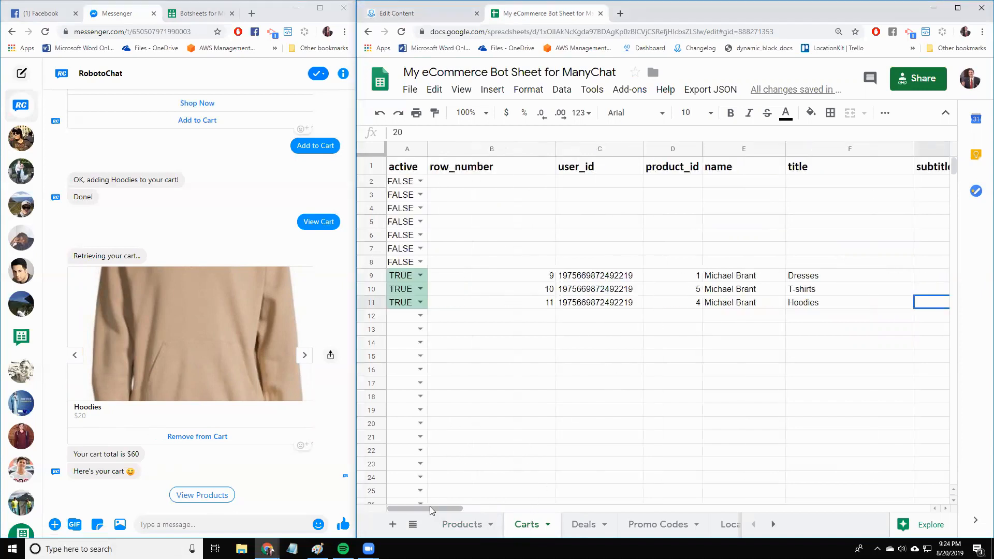
mouse_move(640, 287)
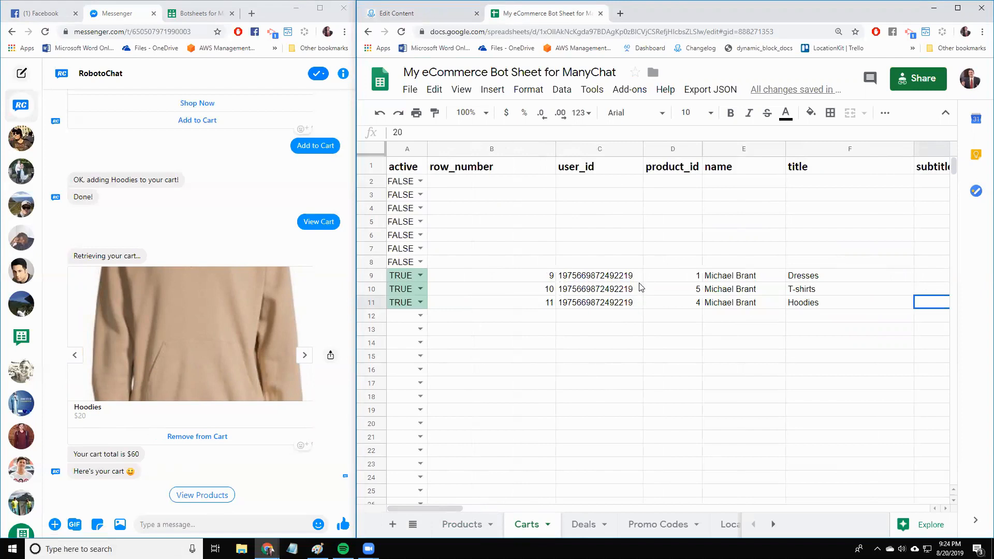
mouse_move(592, 289)
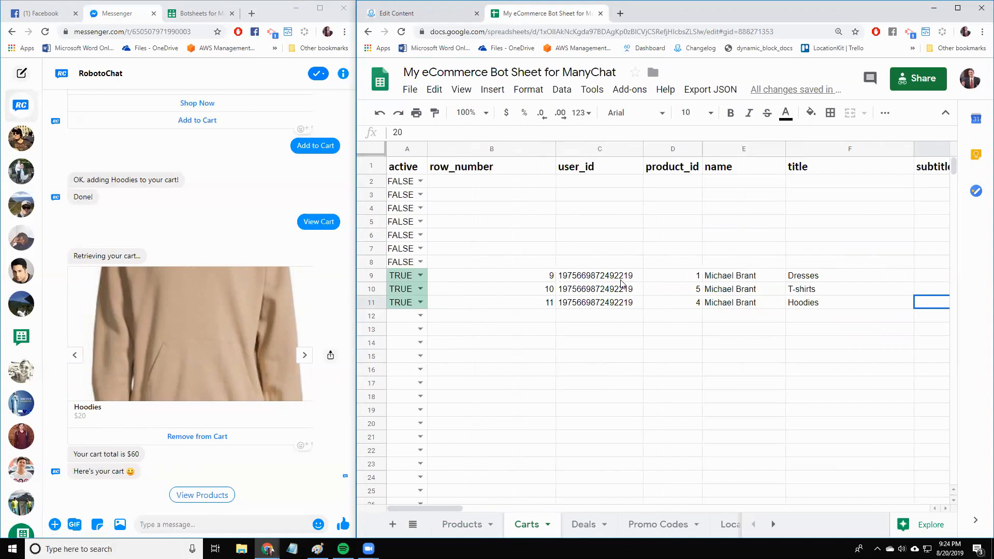
Step: Open the View Cart flow from the breadcrumb and start editing it
left_click(397, 13)
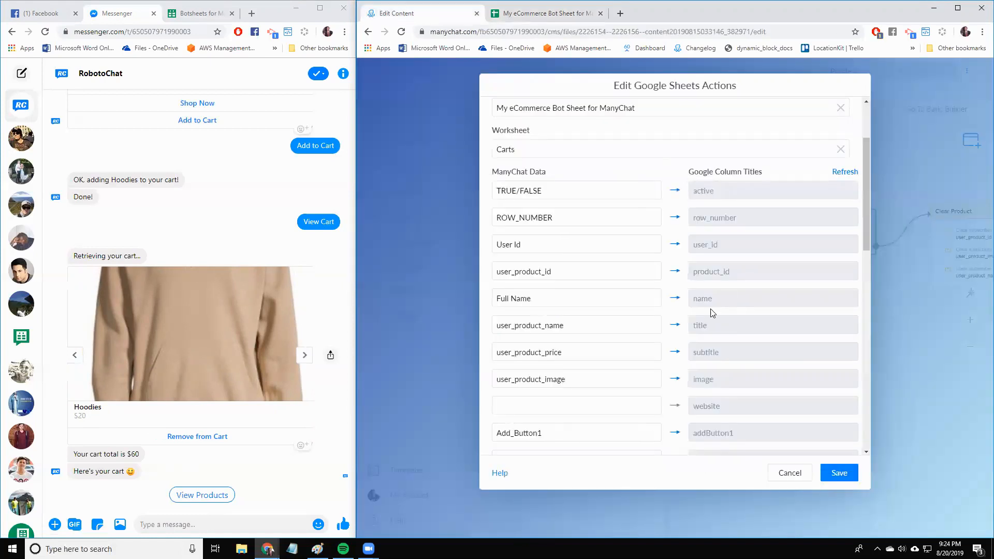
mouse_move(742, 362)
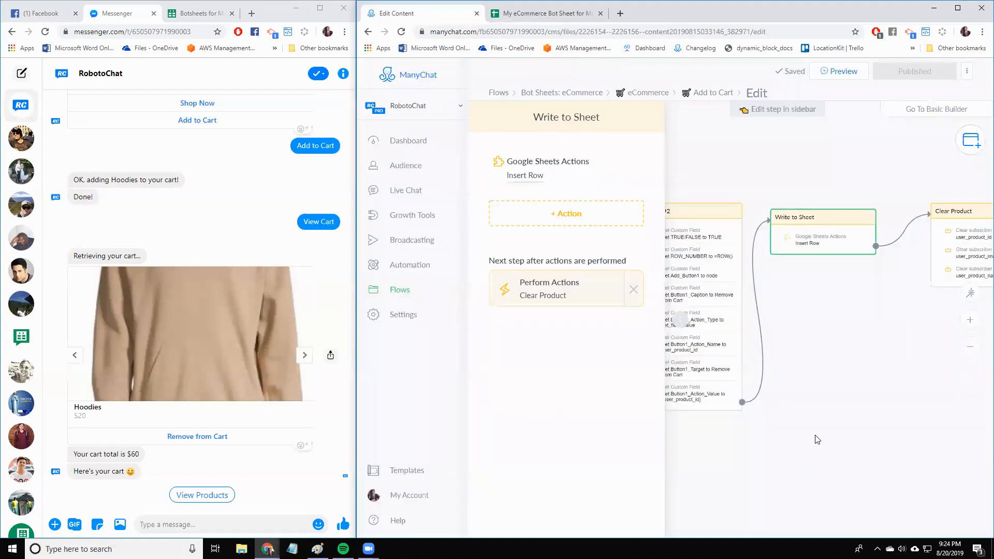
left_click(648, 92)
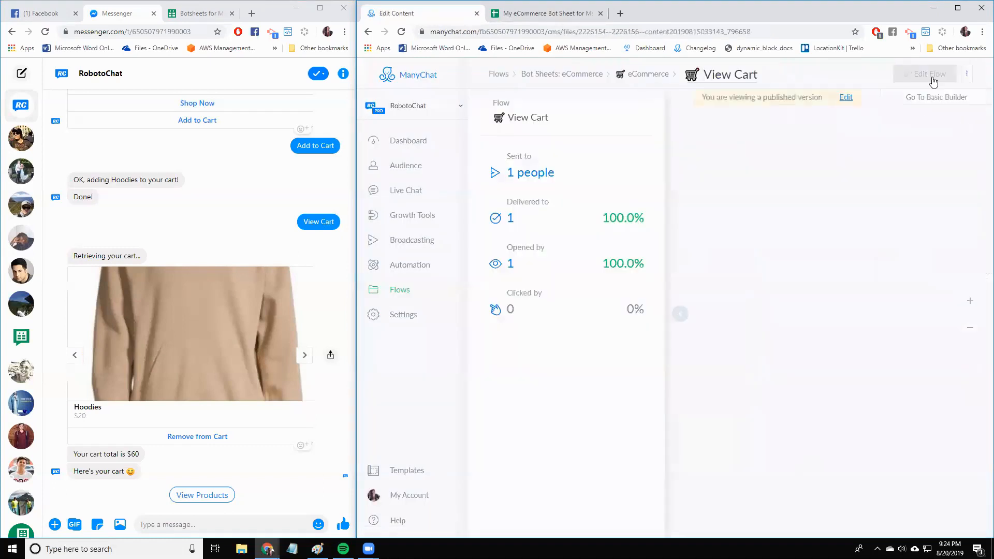
left_click(930, 74)
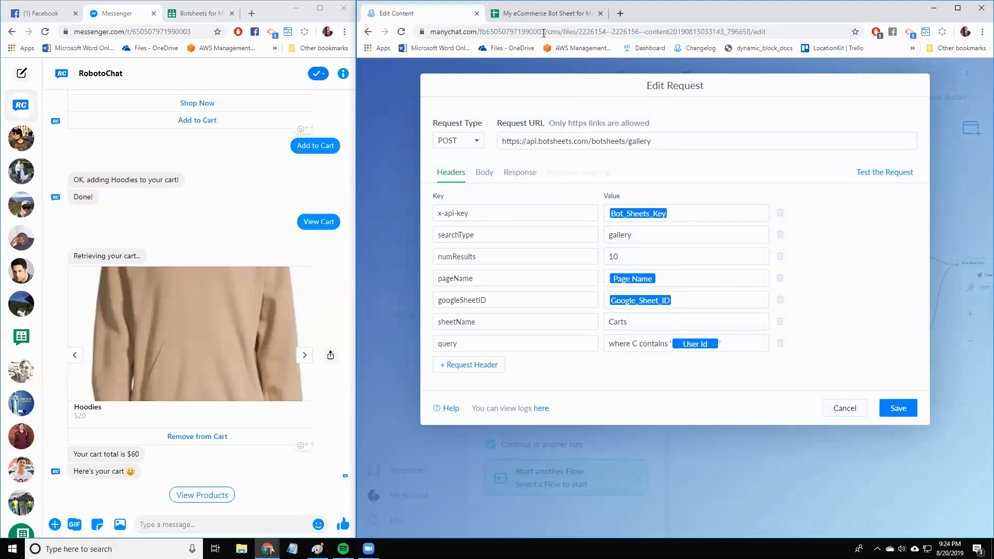
Step: Review the gallery request querying Carts by user id against the sheet, then cancel unchanged
left_click(541, 13)
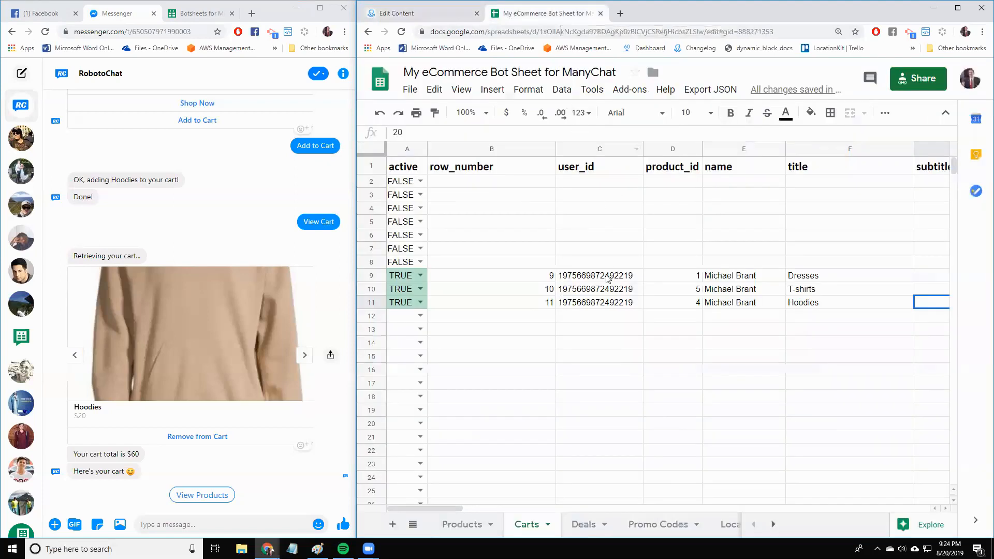
left_click(403, 12)
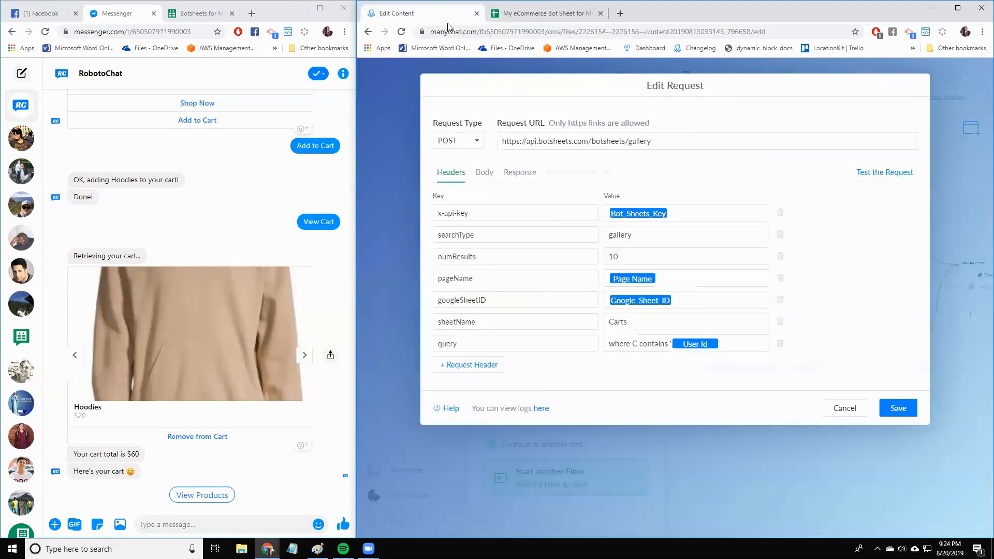
mouse_move(577, 199)
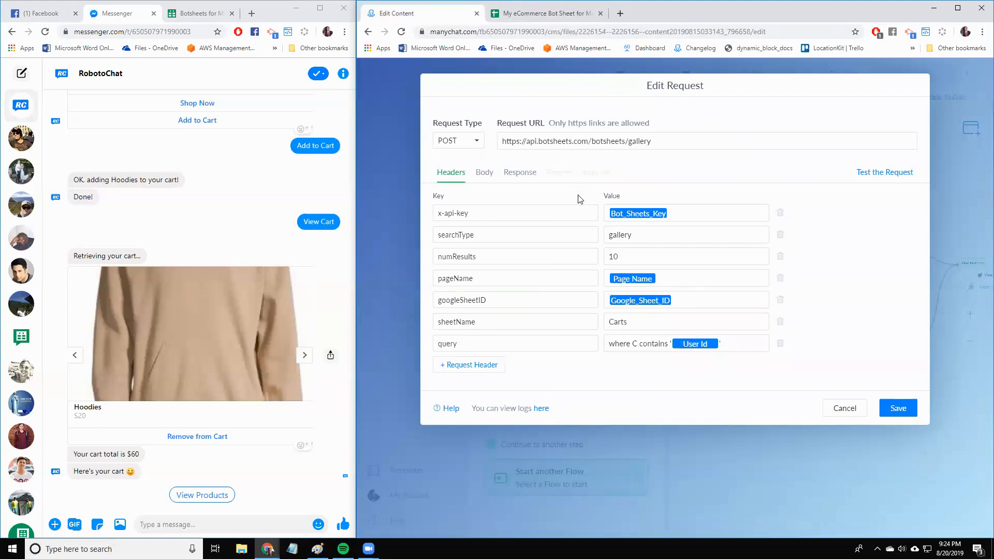
mouse_move(846, 408)
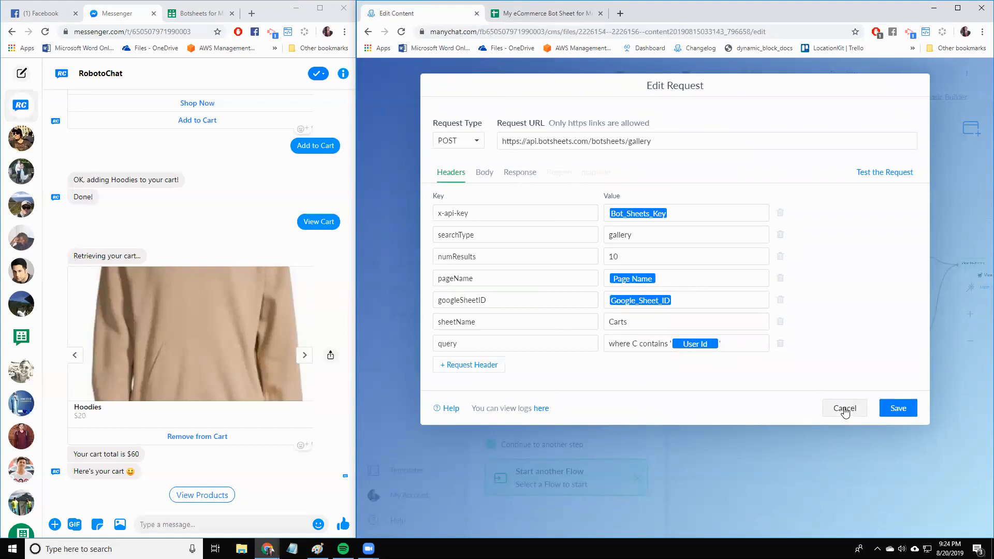
left_click(845, 408)
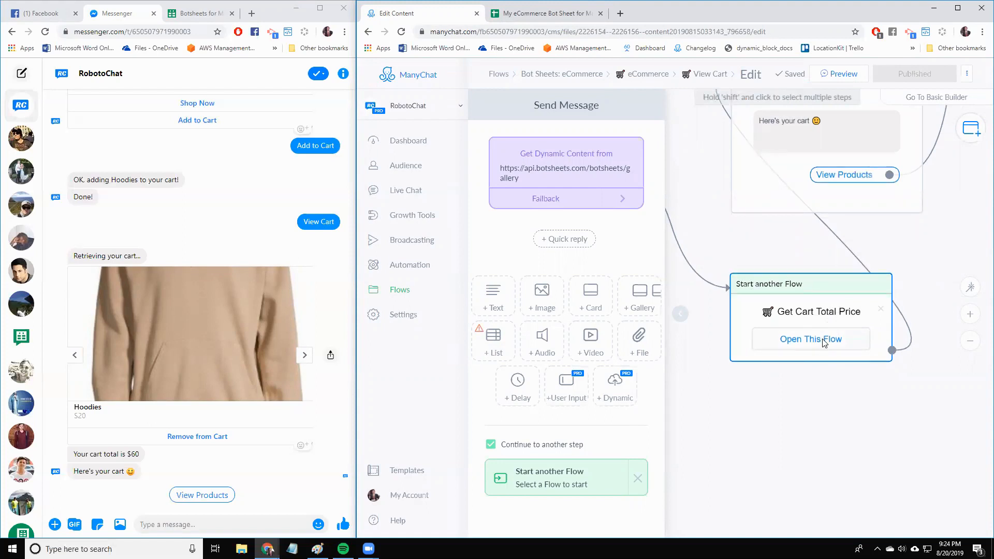
Step: Edit the Get Cart Total Price flow and show its request summing column G of Carts by user id
left_click(810, 339)
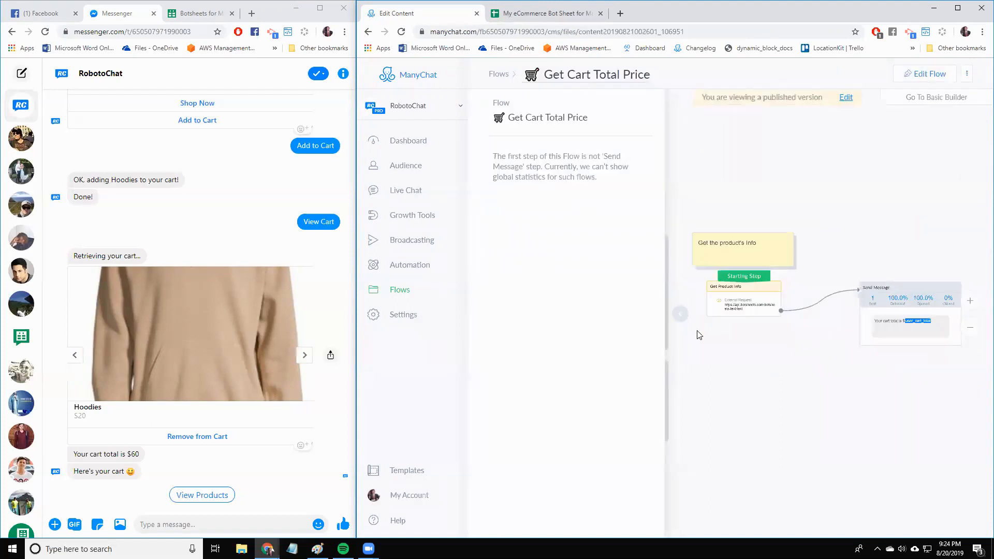
left_click(846, 97)
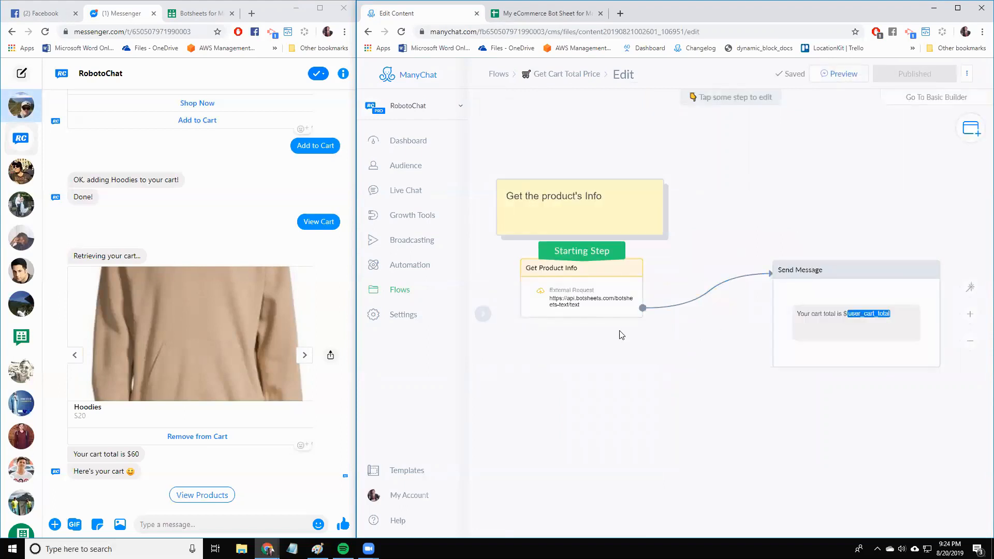
left_click(571, 298)
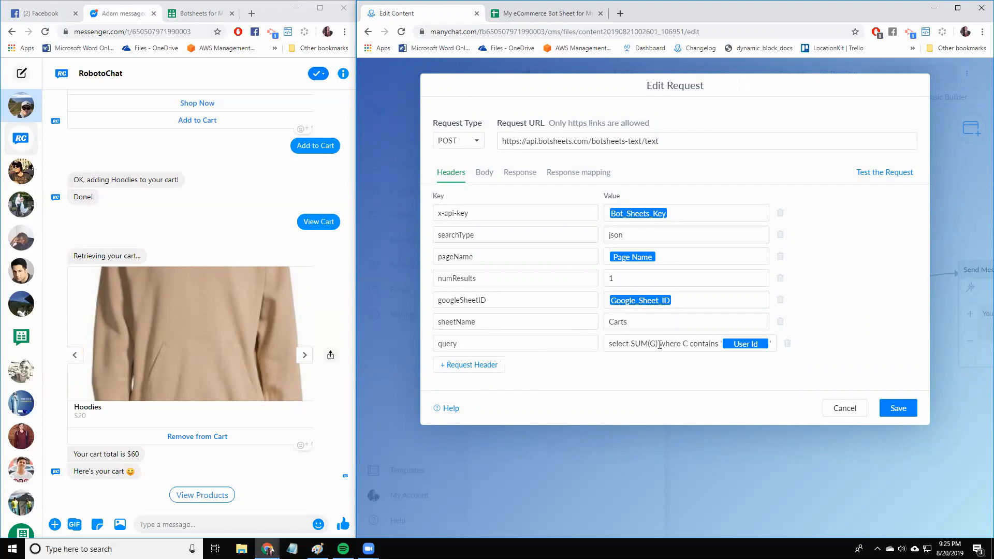
left_click(542, 12)
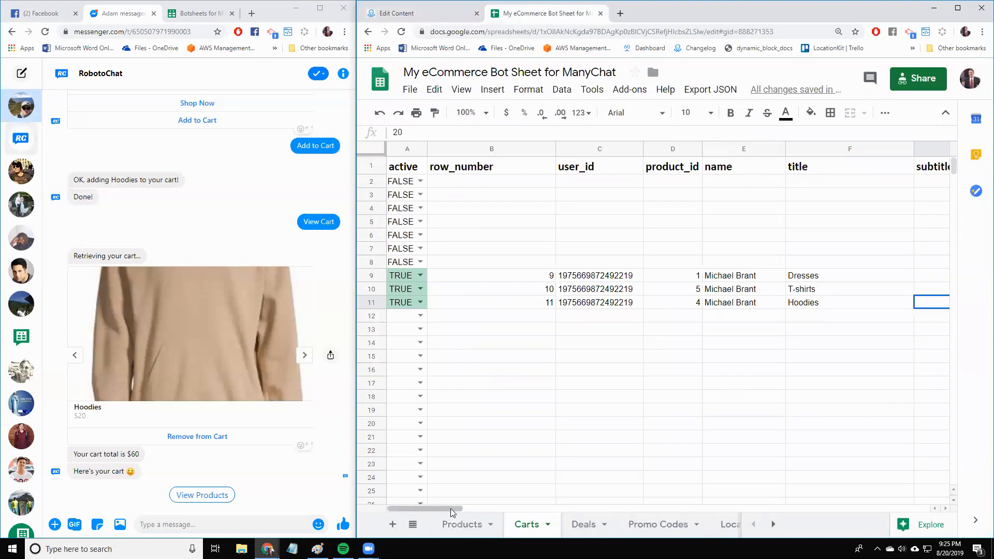
scroll("right", 3)
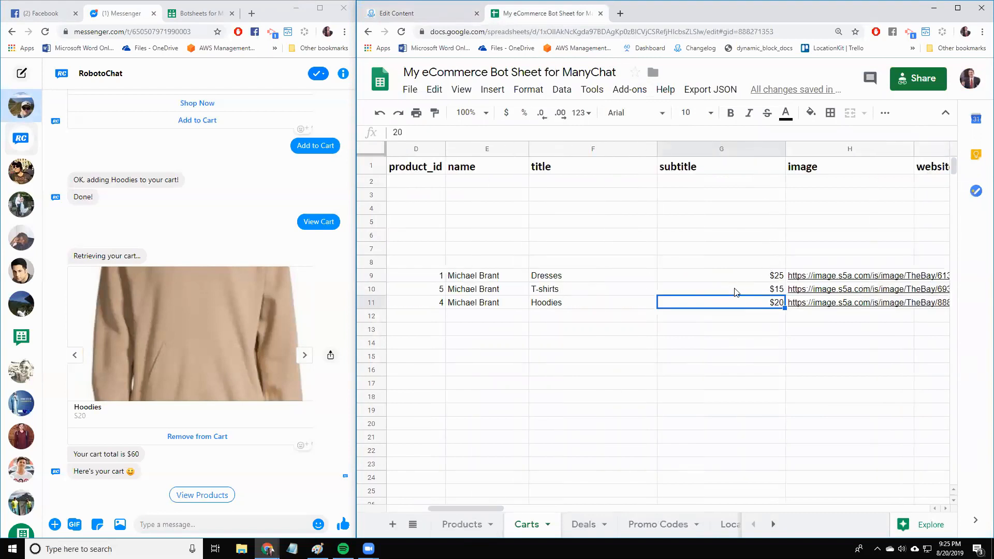
left_click(394, 13)
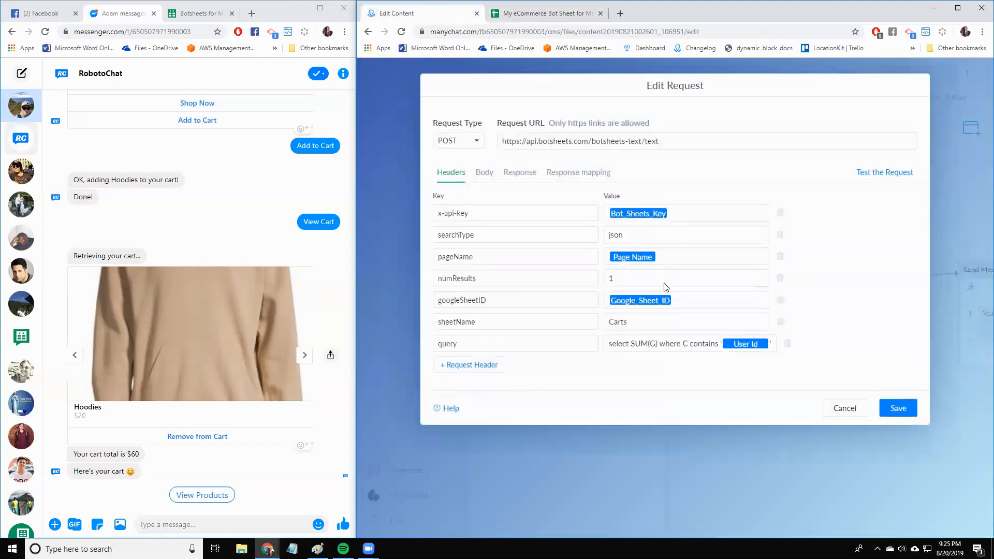
mouse_move(732, 347)
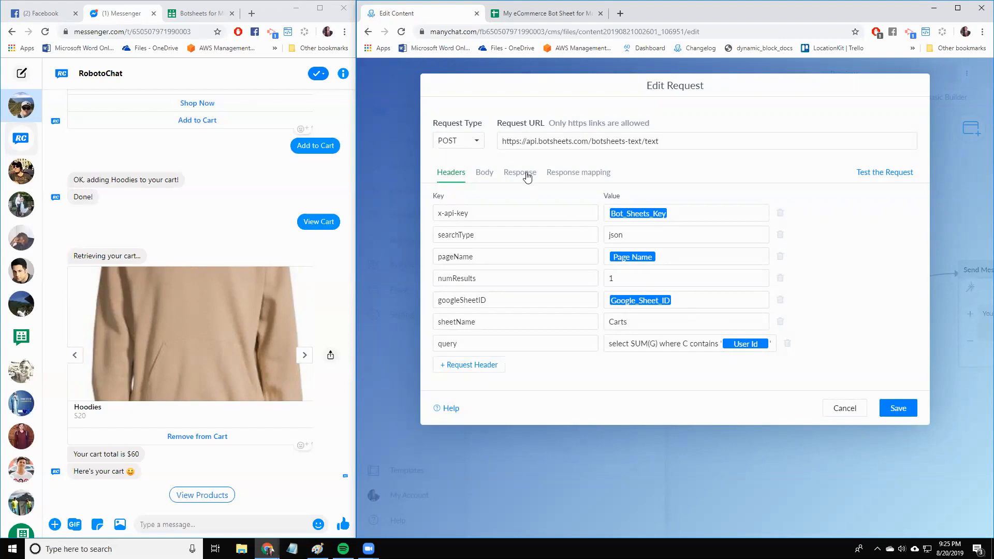
mouse_move(608, 373)
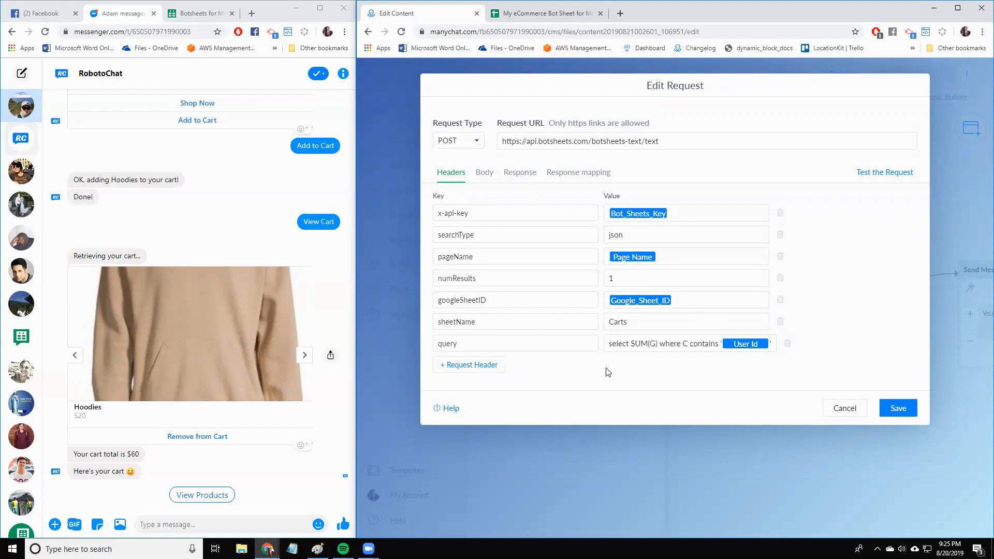
mouse_move(607, 160)
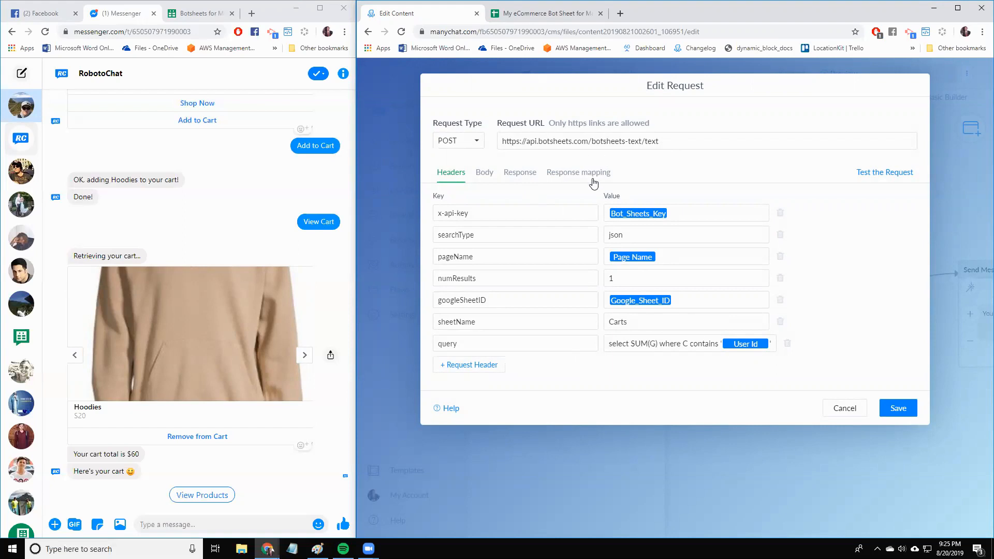
mouse_move(880, 177)
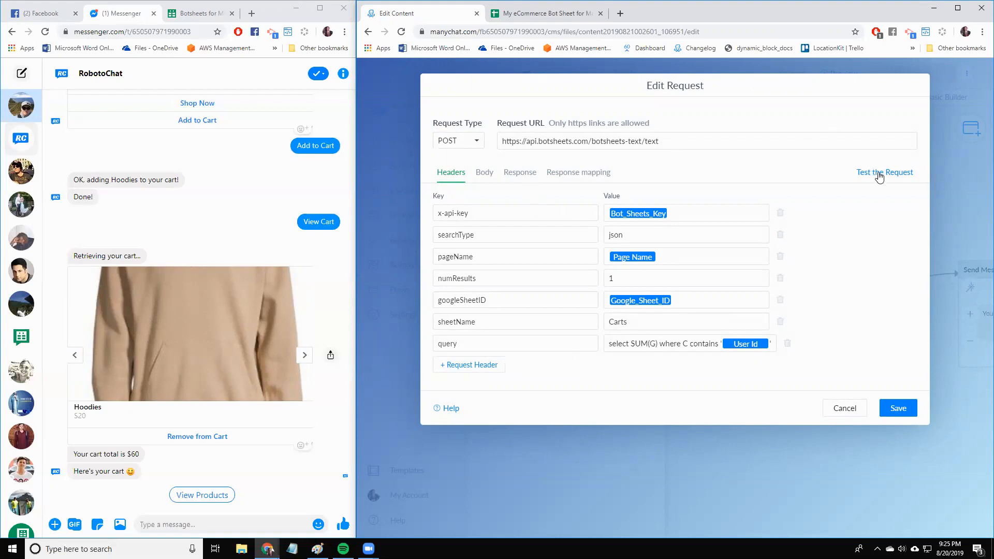
Step: Test the cart total request returning 60 and show it mapped to user_cart_total
left_click(885, 171)
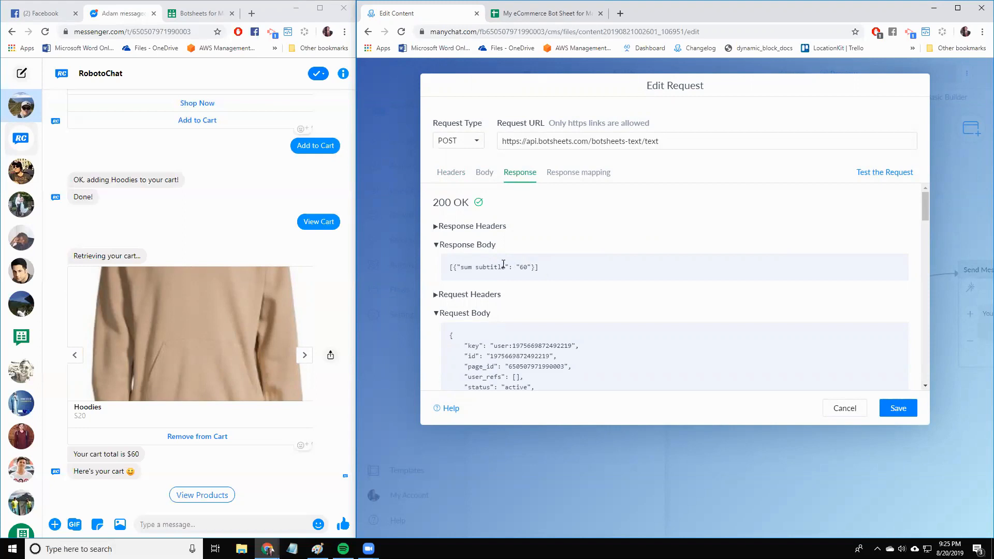
mouse_move(472, 278)
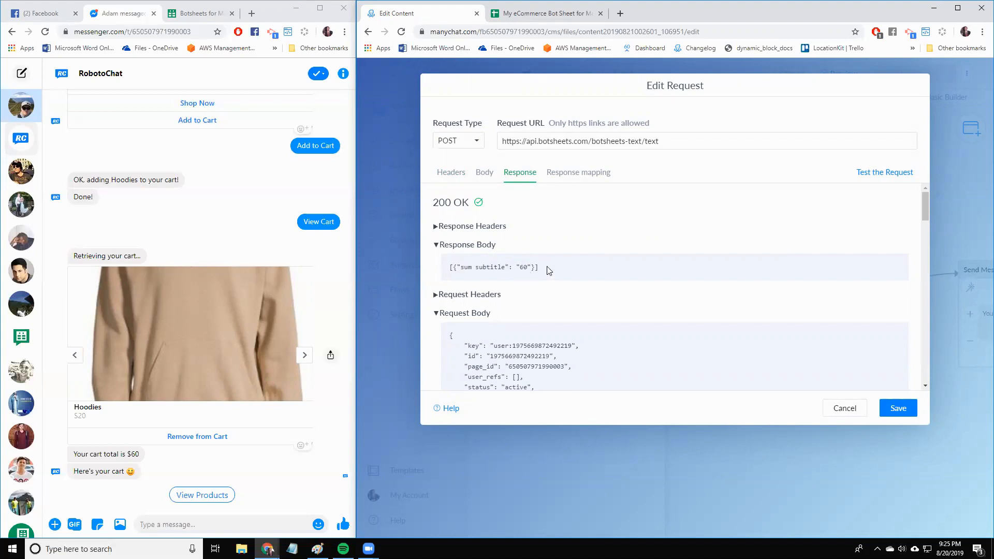
left_click(578, 171)
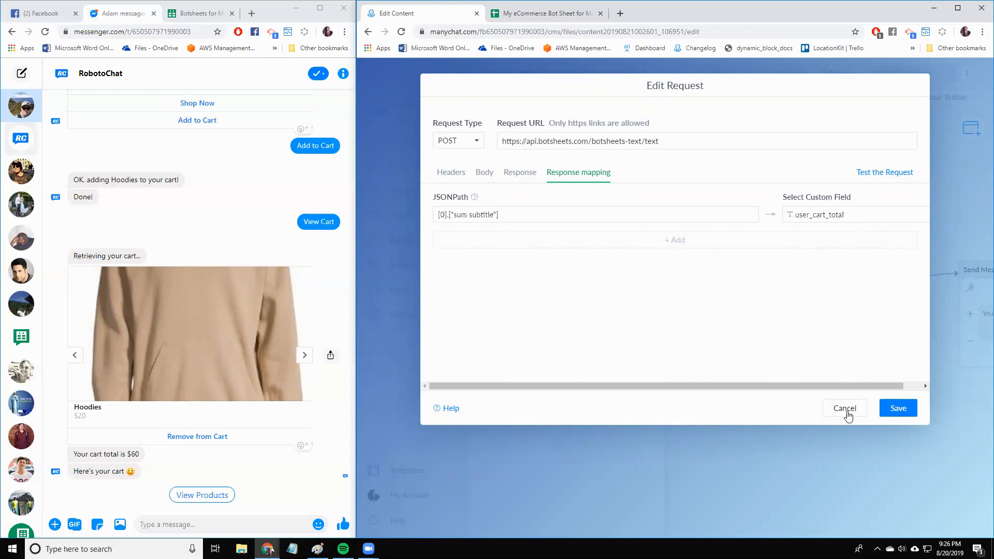
Step: Cancel the request editor and inspect the Send Message step reporting user_cart_total
left_click(845, 408)
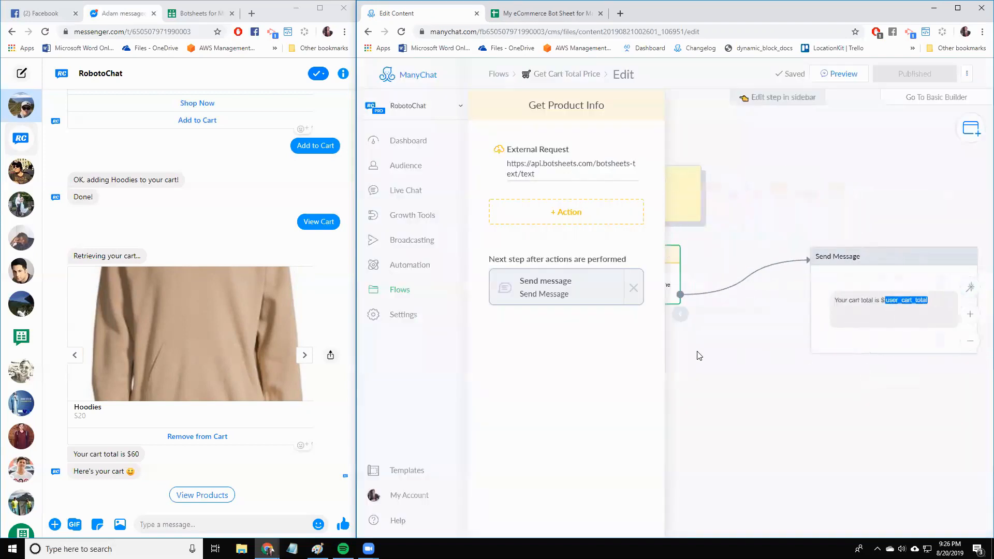
left_click(848, 298)
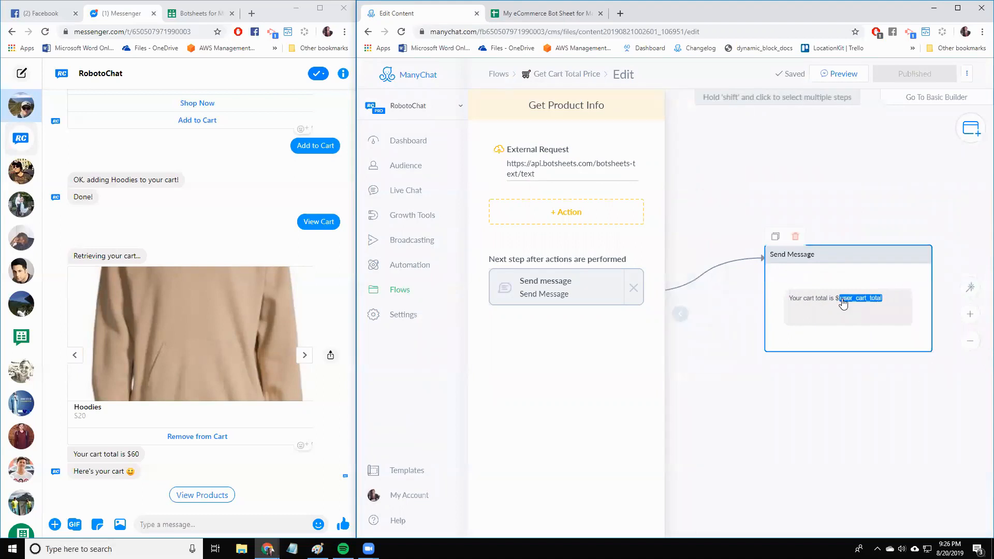